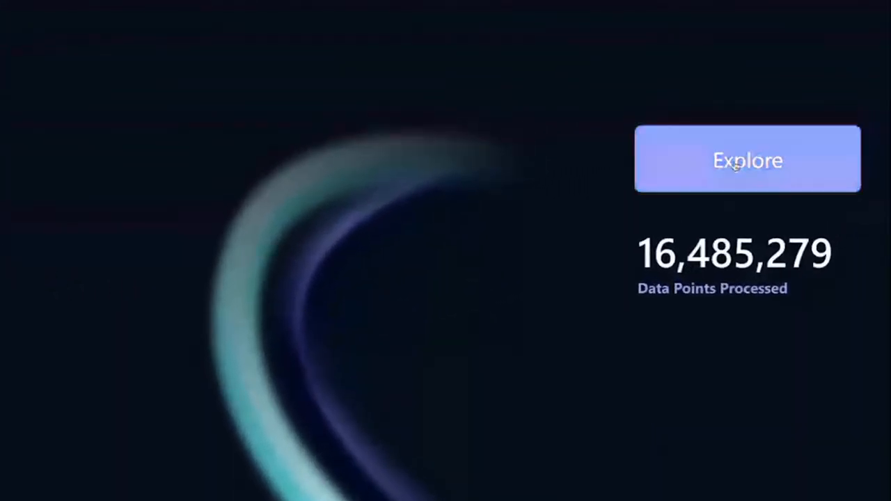
{"action": "mouse_move", "coordinate": [748, 159]}
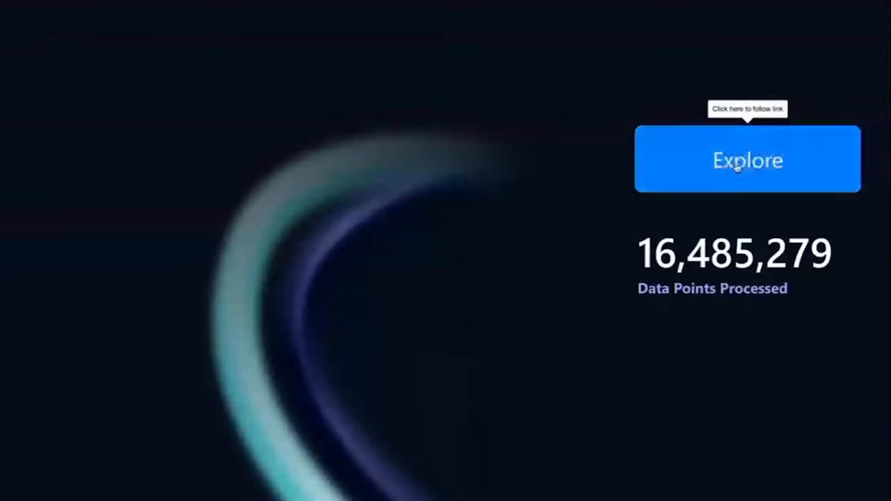
Enter the migration assessment report via Explore on the landing page.
{"action": "left_click", "coordinate": [746, 159]}
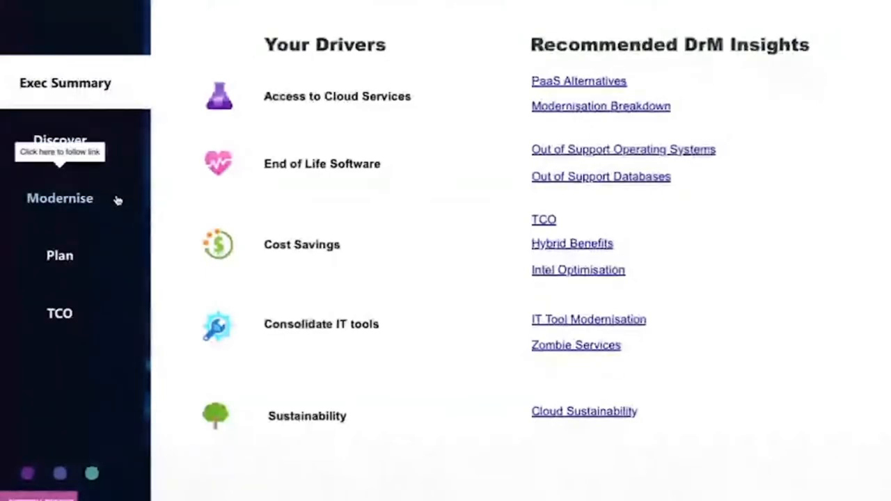
{"action": "mouse_move", "coordinate": [98, 299]}
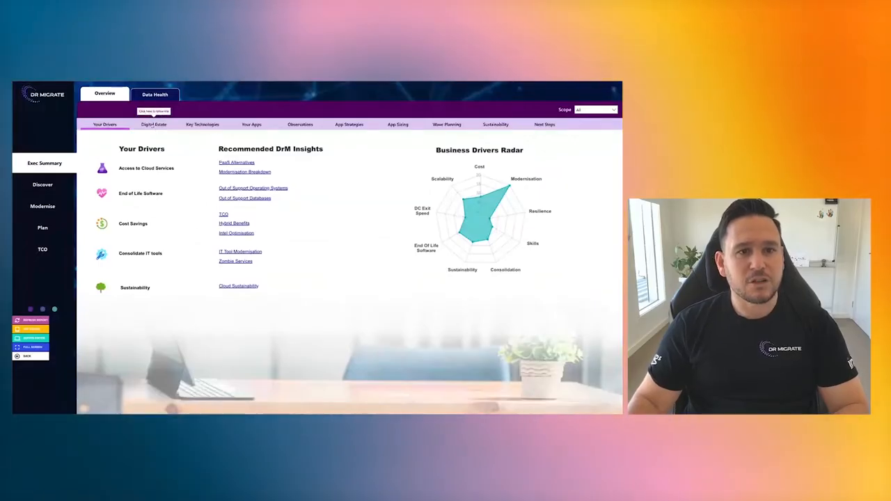
Switch to the Digital Estate overview of 57 applications and 699 servers.
{"action": "left_click", "coordinate": [153, 124]}
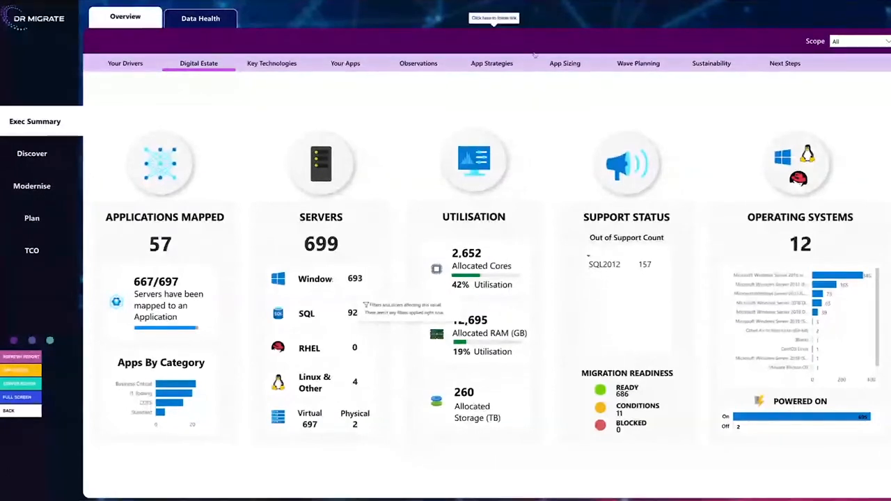
{"action": "mouse_move", "coordinate": [565, 147]}
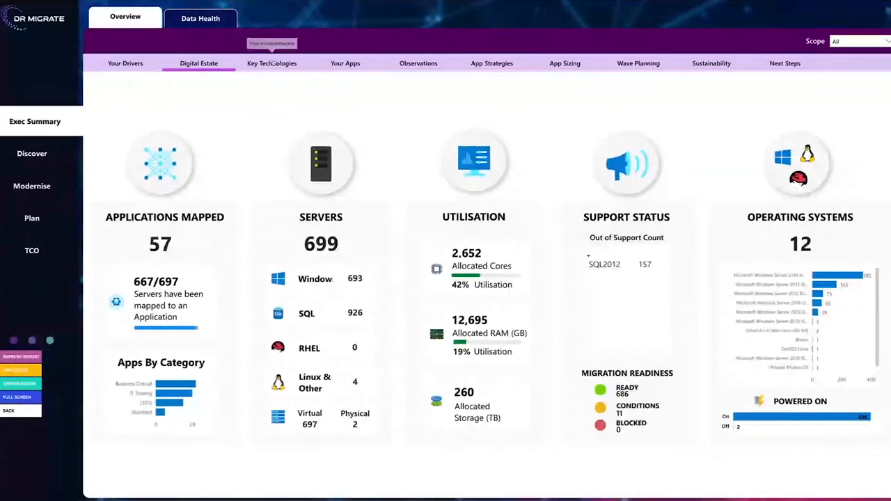
Show the Key Technologies breakdown with the modernisation meter of 72.
{"action": "left_click", "coordinate": [271, 63]}
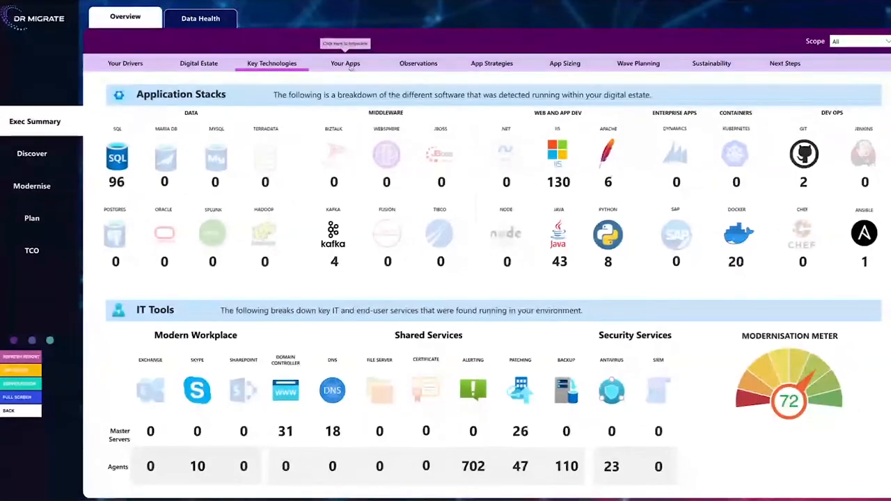
Go to Your Apps and view the App Strategies grouping of the 57 applications.
{"action": "left_click", "coordinate": [345, 64]}
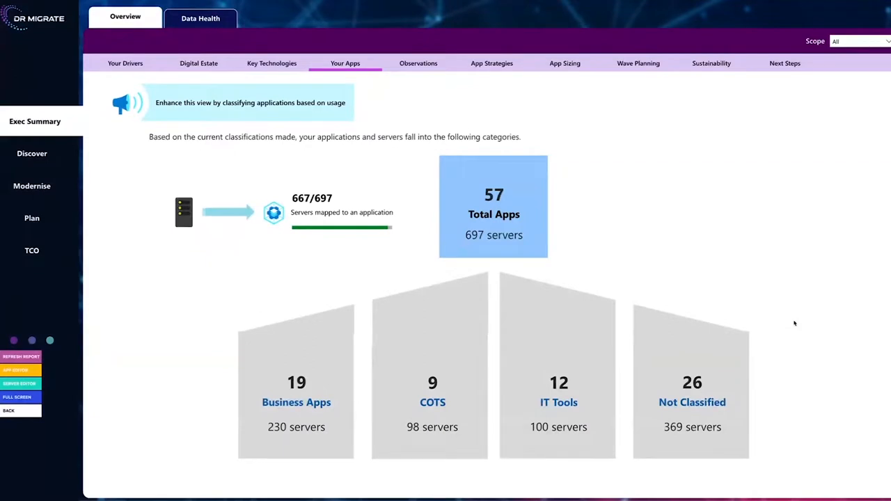
{"action": "left_click", "coordinate": [492, 65]}
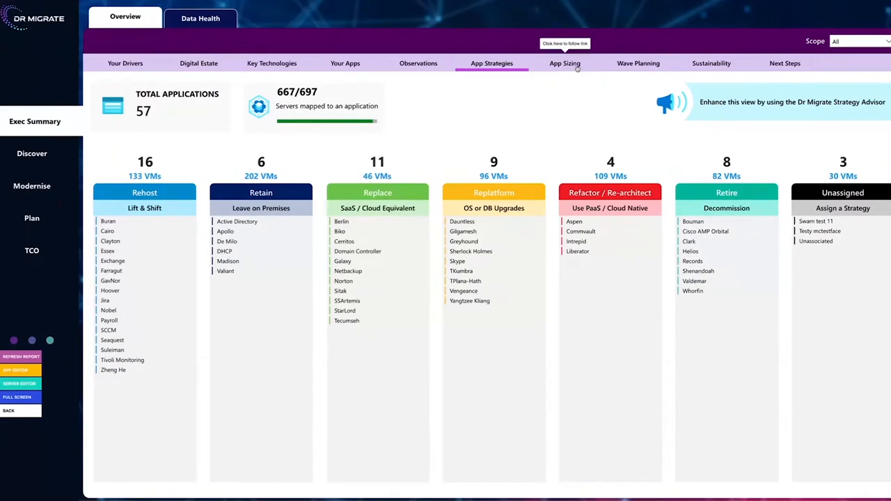
{"action": "left_click", "coordinate": [565, 63]}
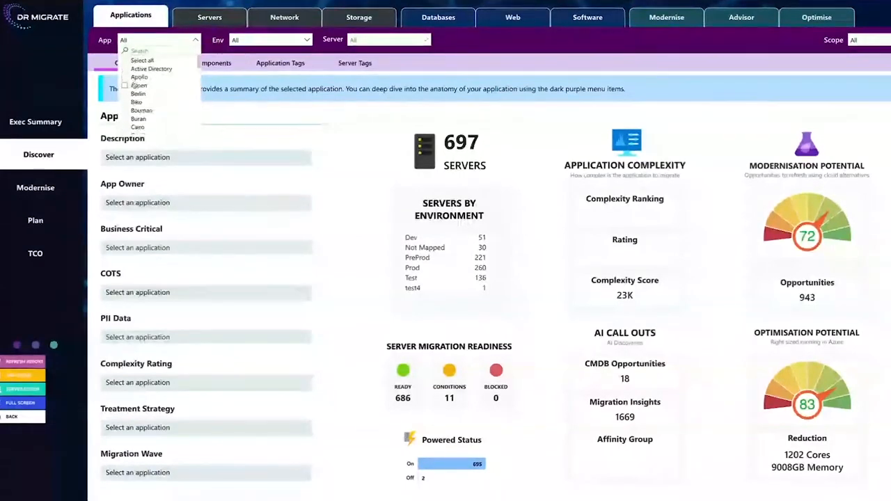
Filter to the Aspen application, try Dev and Prod environments, then include all environments.
{"action": "left_click", "coordinate": [140, 85]}
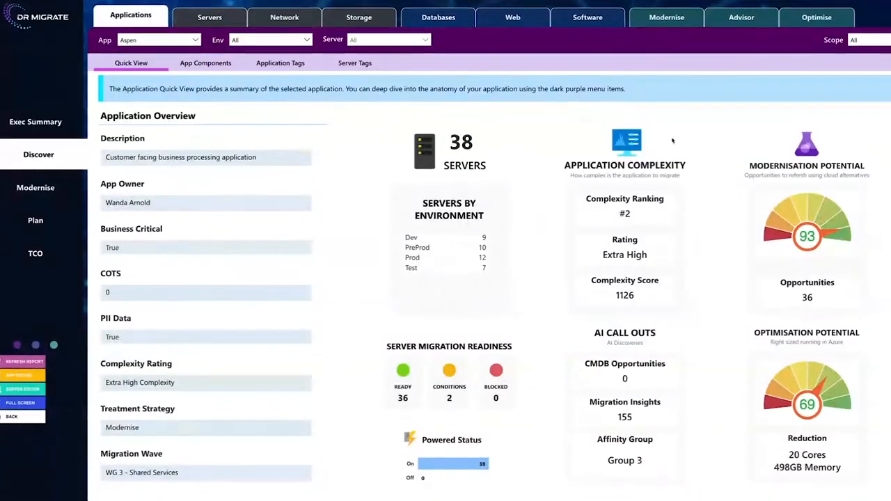
{"action": "mouse_move", "coordinate": [512, 17]}
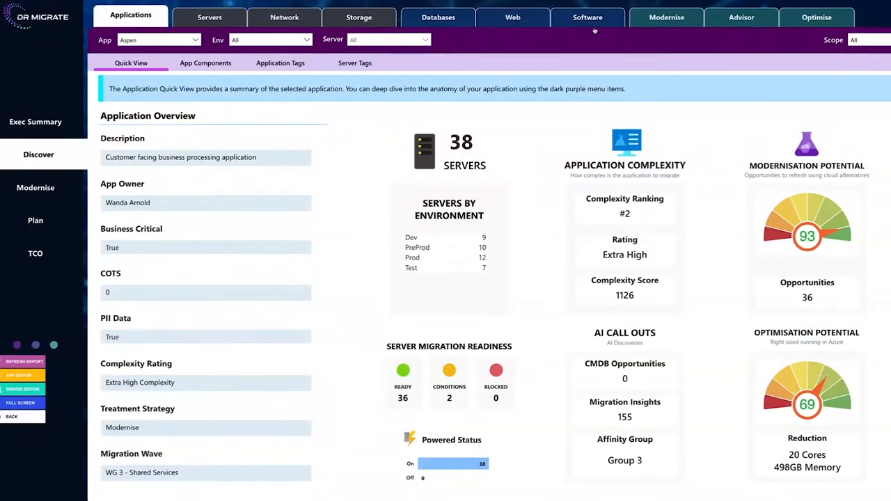
{"action": "mouse_move", "coordinate": [512, 17]}
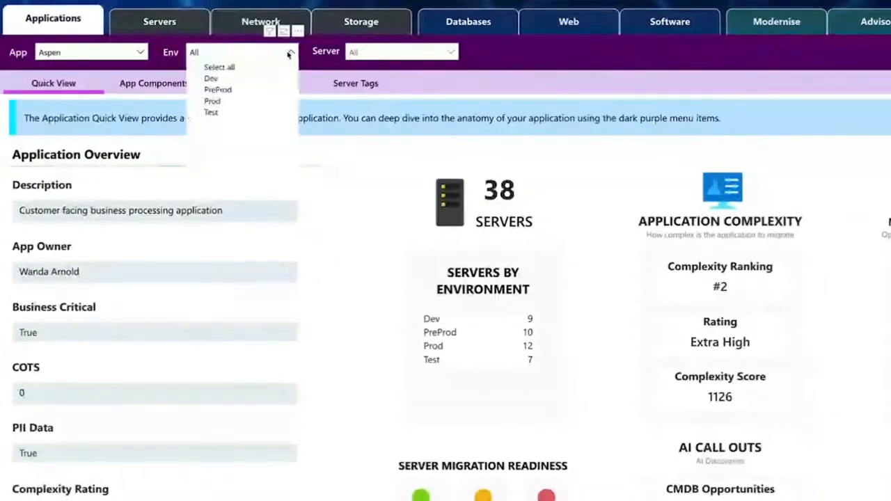
{"action": "left_click", "coordinate": [212, 78]}
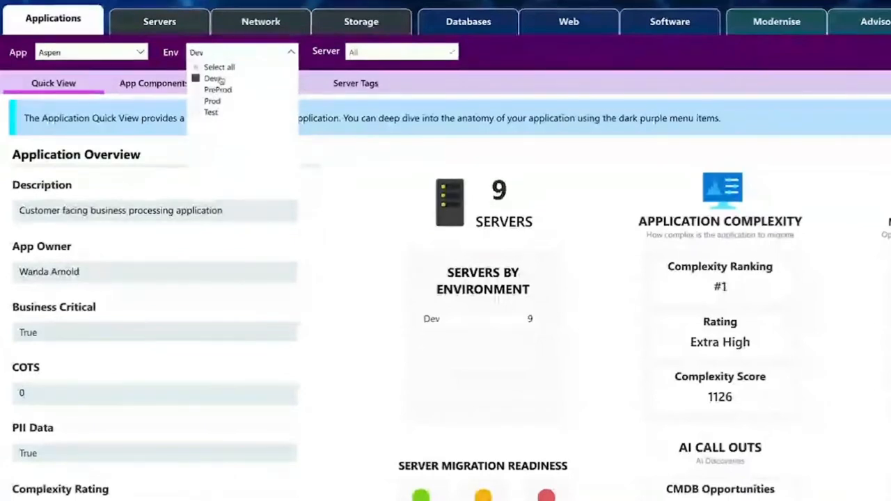
{"action": "left_click", "coordinate": [212, 100]}
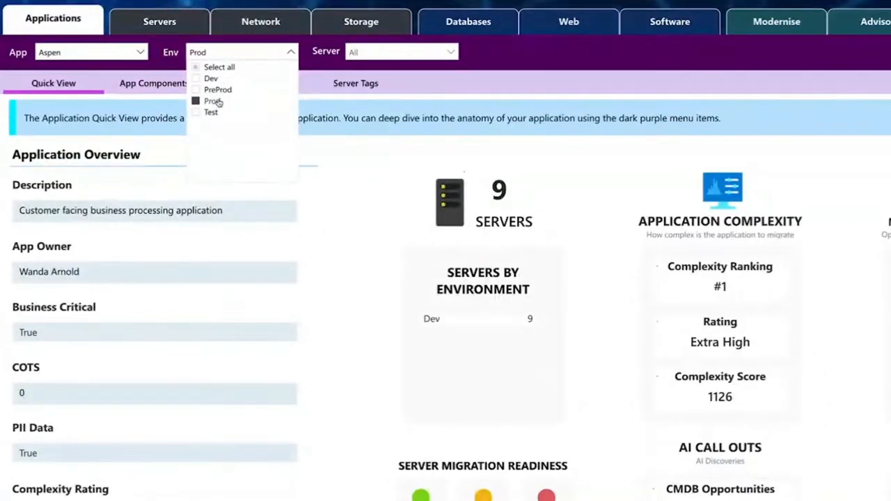
{"action": "left_click", "coordinate": [212, 78]}
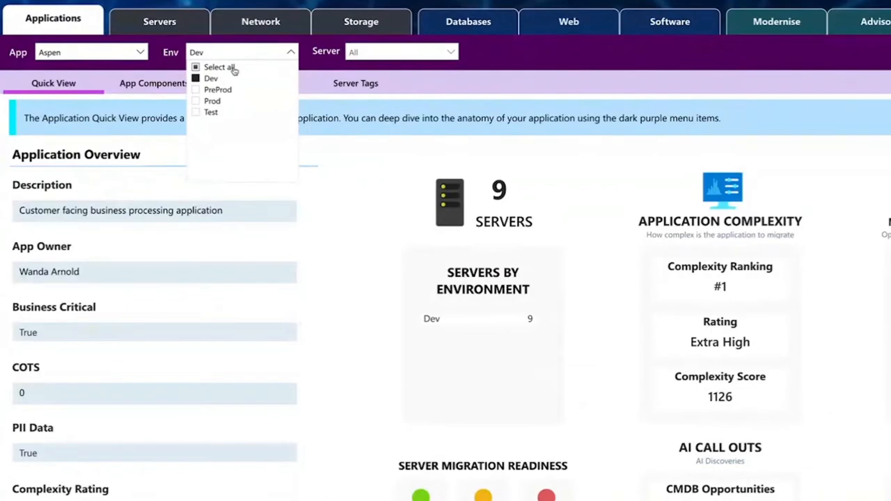
{"action": "left_click", "coordinate": [220, 67]}
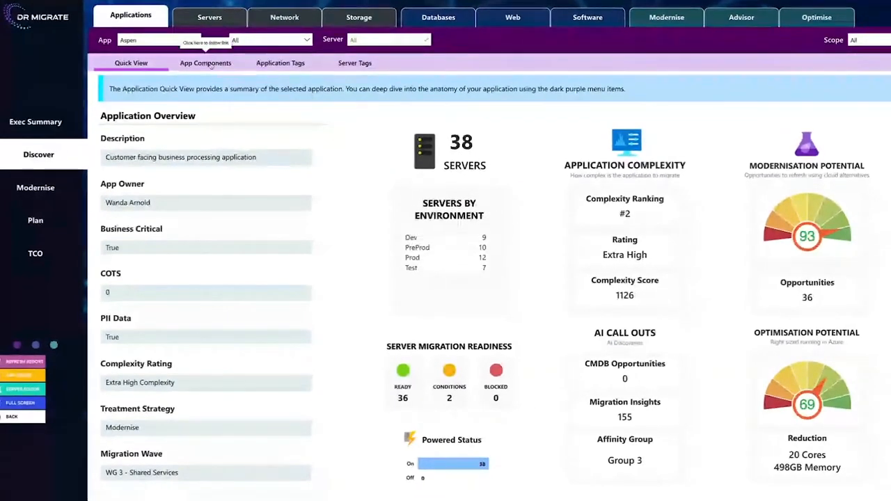
{"action": "left_click", "coordinate": [206, 63]}
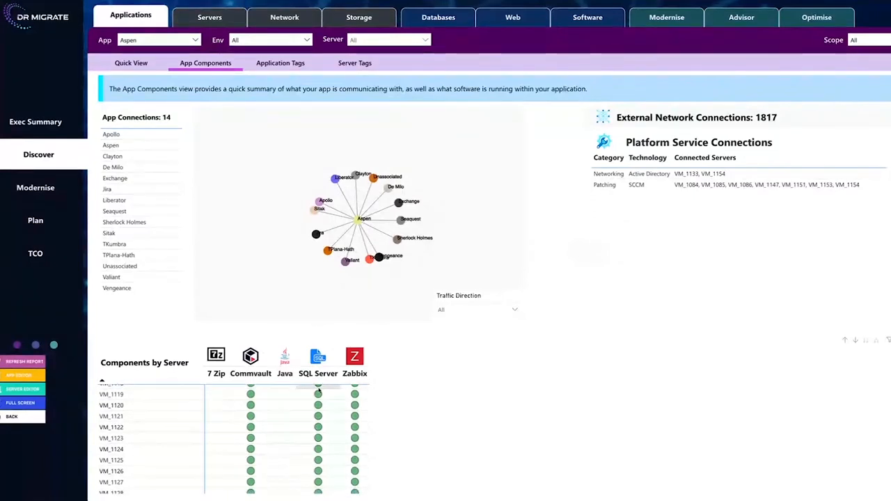
{"action": "scroll", "scroll_direction": "down", "scroll_amount": 3}
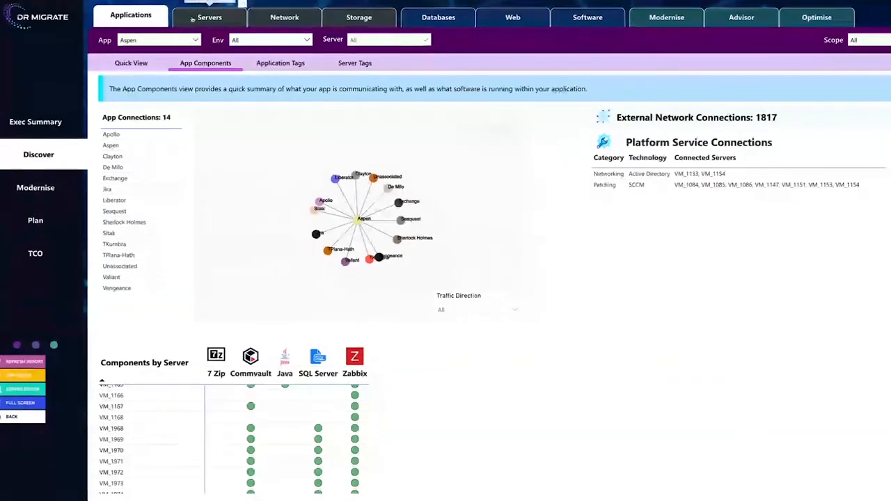
Go to Aspen's Servers overview and show Migration Readiness: 36 ready, 2 with conditions.
{"action": "left_click", "coordinate": [209, 17]}
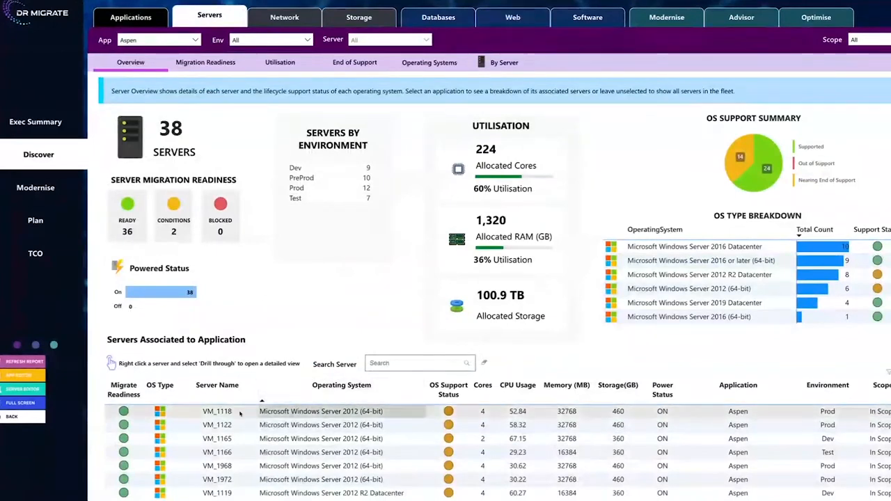
{"action": "mouse_move", "coordinate": [406, 421]}
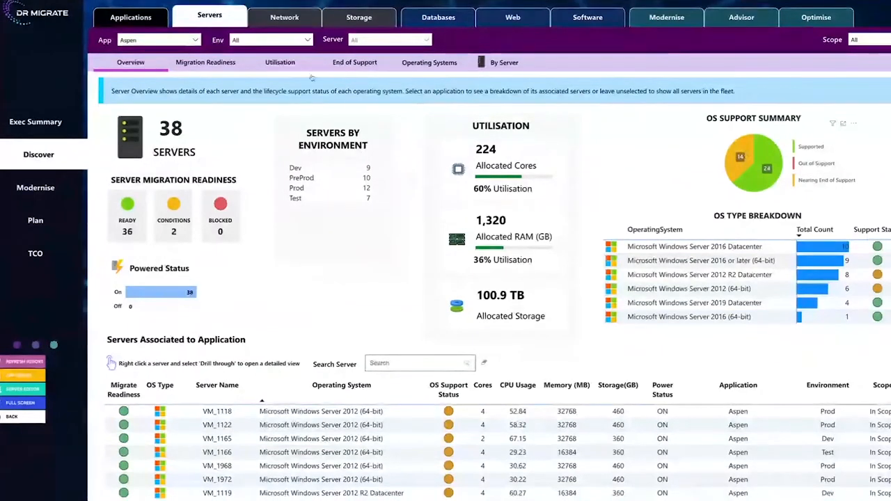
{"action": "left_click", "coordinate": [206, 61]}
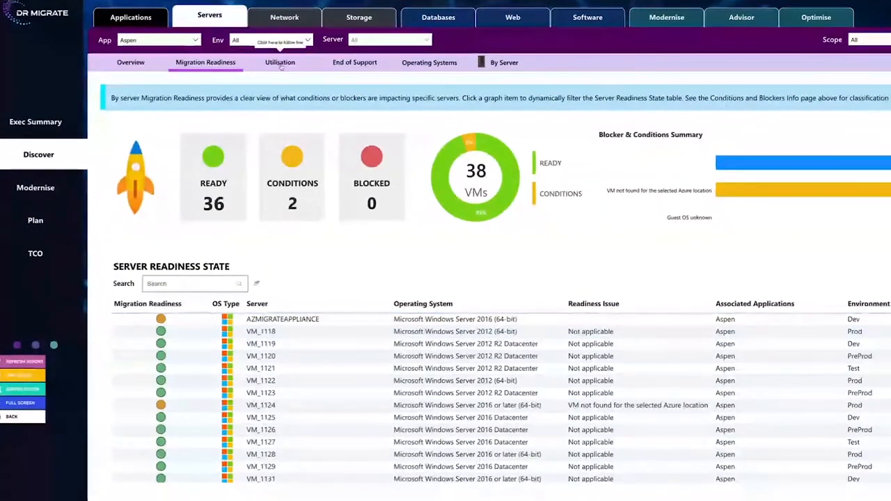
{"action": "left_click", "coordinate": [280, 62]}
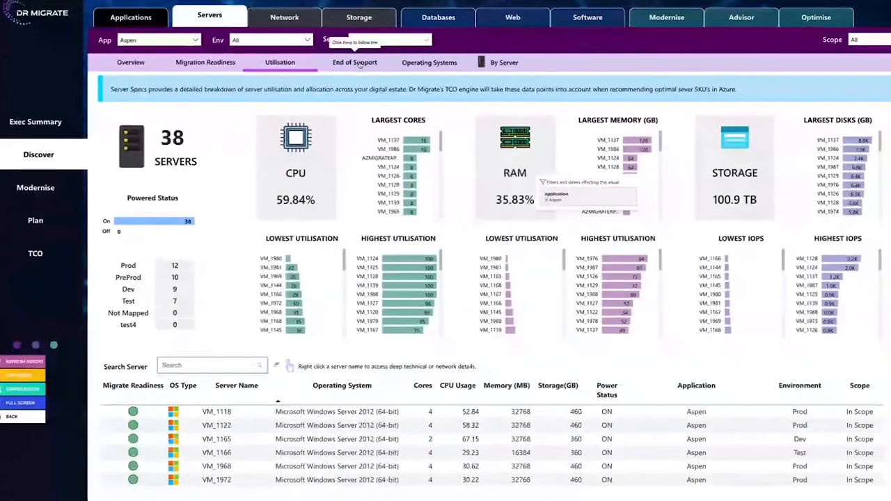
Show Aspen's End of Support chart of supported and out-of-support servers.
{"action": "left_click", "coordinate": [354, 62]}
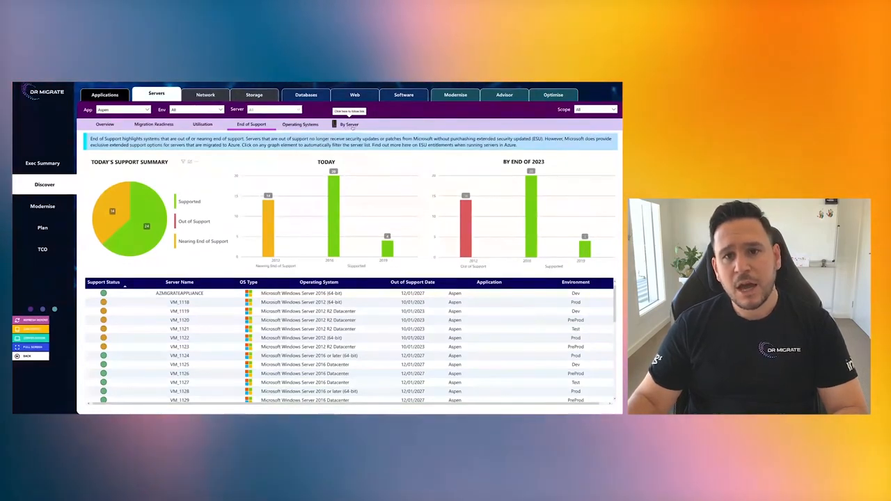
View Operating Systems, then the By Server detail with the Server dropdown list.
{"action": "left_click", "coordinate": [301, 124]}
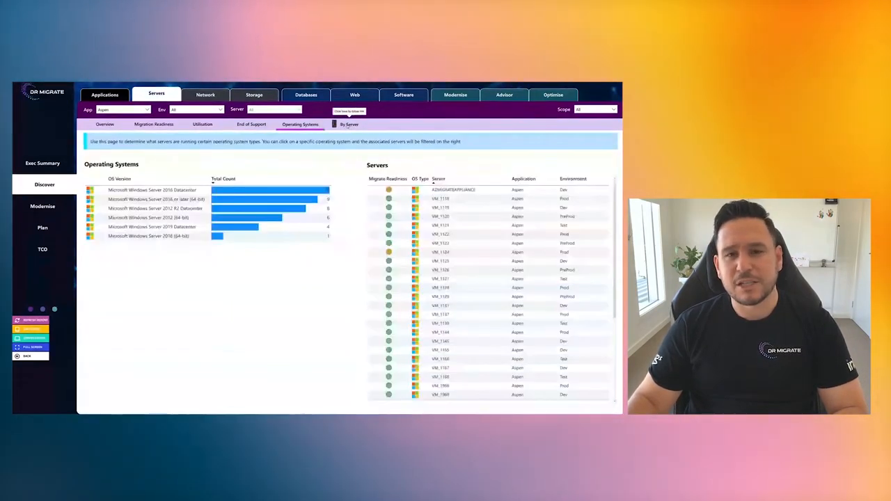
{"action": "left_click", "coordinate": [350, 124]}
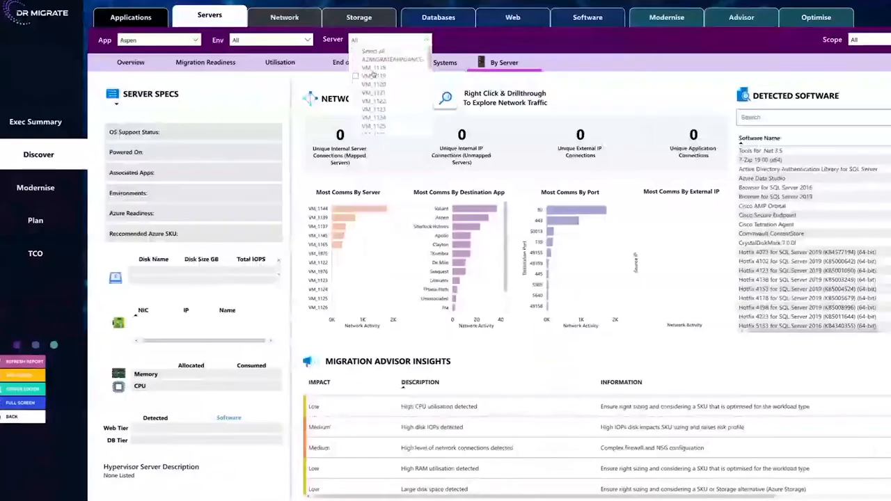
{"action": "left_click", "coordinate": [374, 75]}
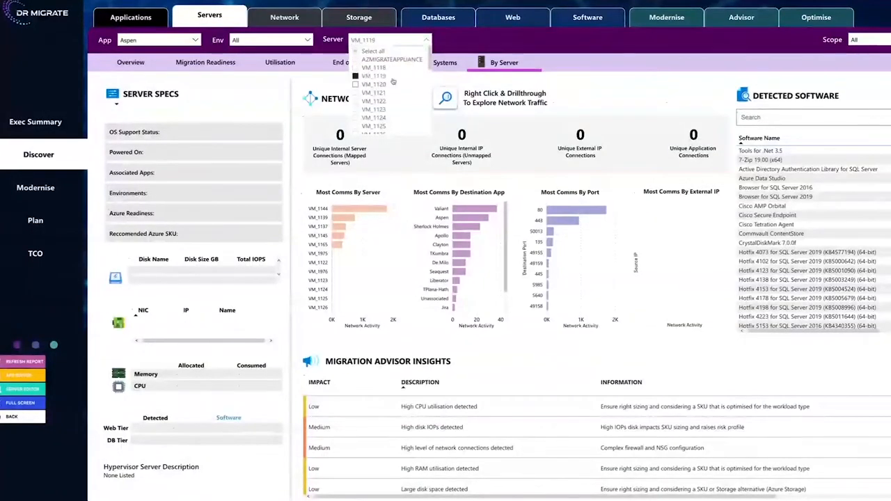
{"action": "left_click", "coordinate": [373, 75]}
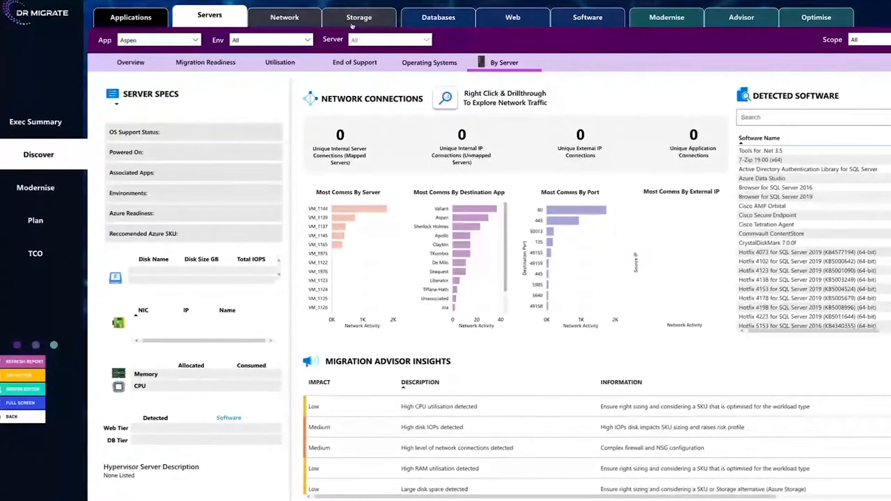
Browse Network Map and Firewall Export, then show the Databases summary of 31 servers.
{"action": "left_click", "coordinate": [284, 16]}
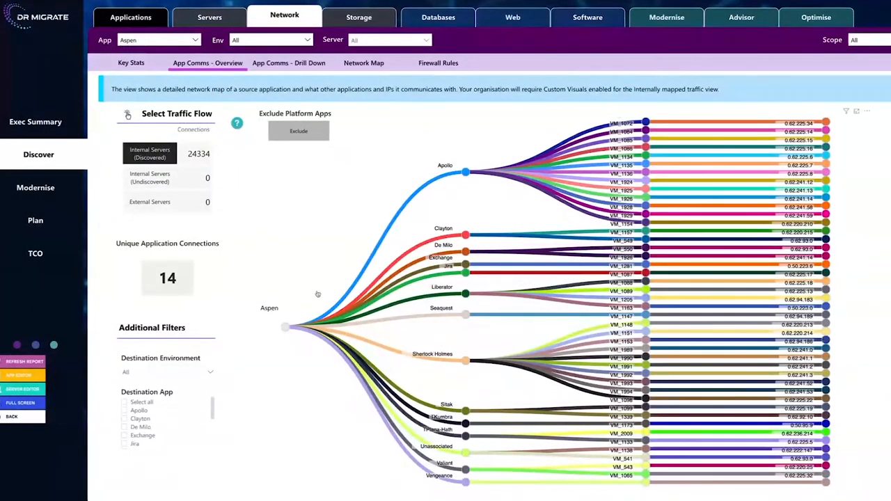
{"action": "mouse_move", "coordinate": [468, 212]}
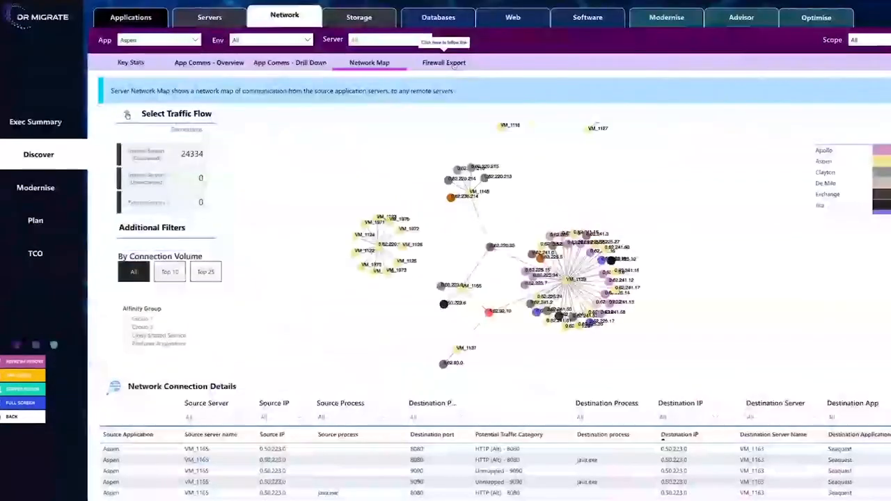
{"action": "left_click", "coordinate": [443, 63]}
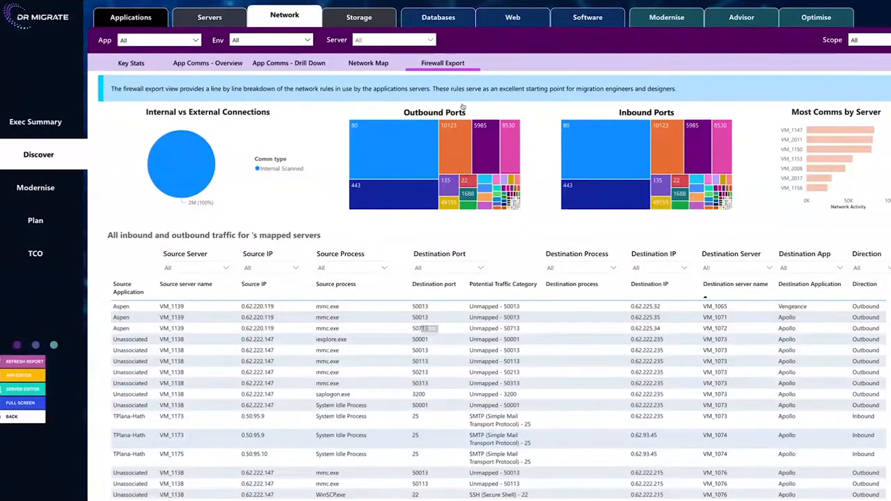
{"action": "left_click", "coordinate": [438, 17]}
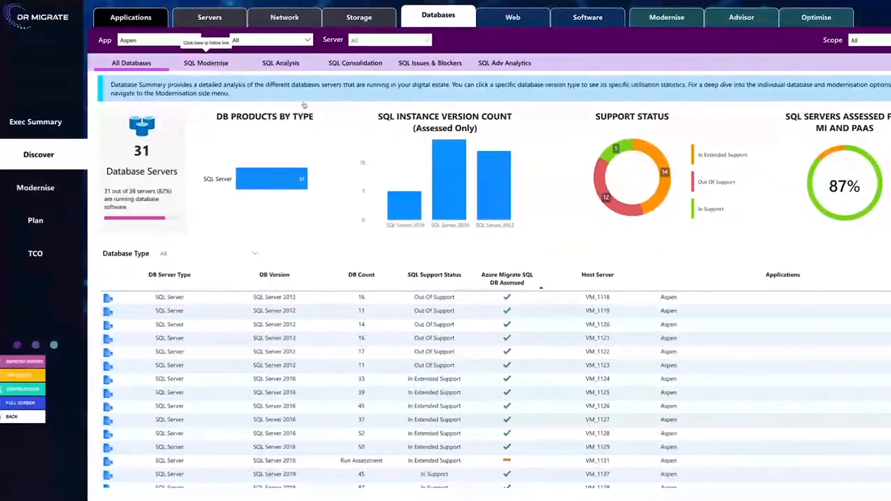
Step through SQL Modernise and SQL Analysis to the SQL Consolidation estimate of 2 SQL MI instances.
{"action": "left_click", "coordinate": [206, 62]}
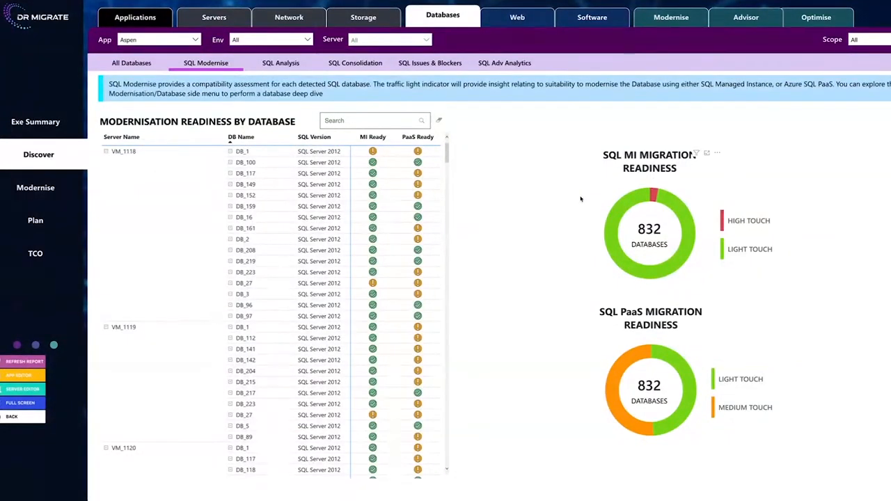
{"action": "mouse_move", "coordinate": [585, 200]}
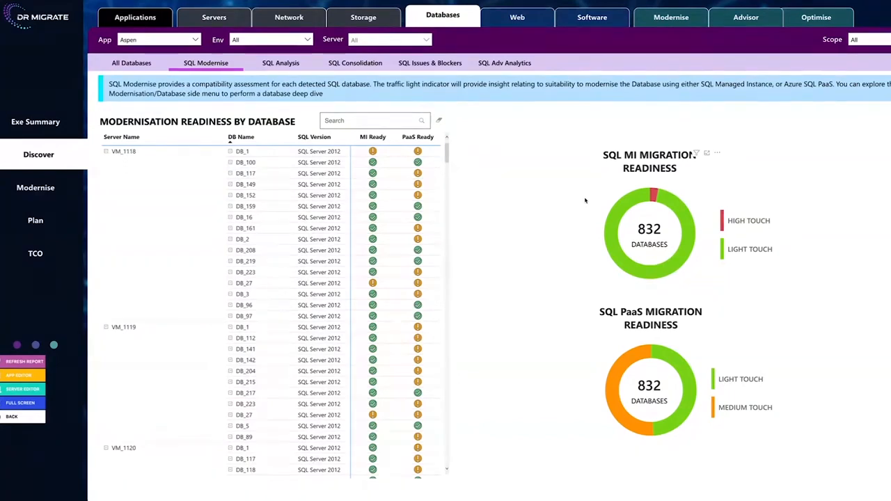
{"action": "mouse_move", "coordinate": [698, 253]}
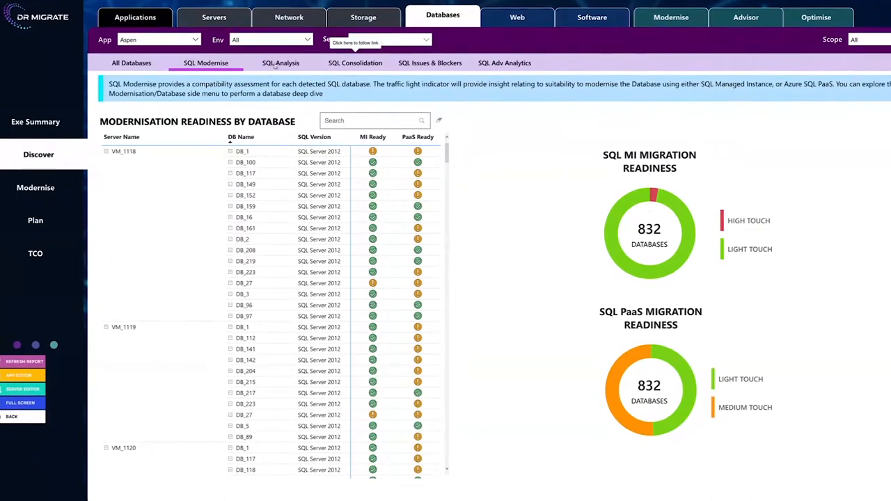
{"action": "left_click", "coordinate": [282, 62]}
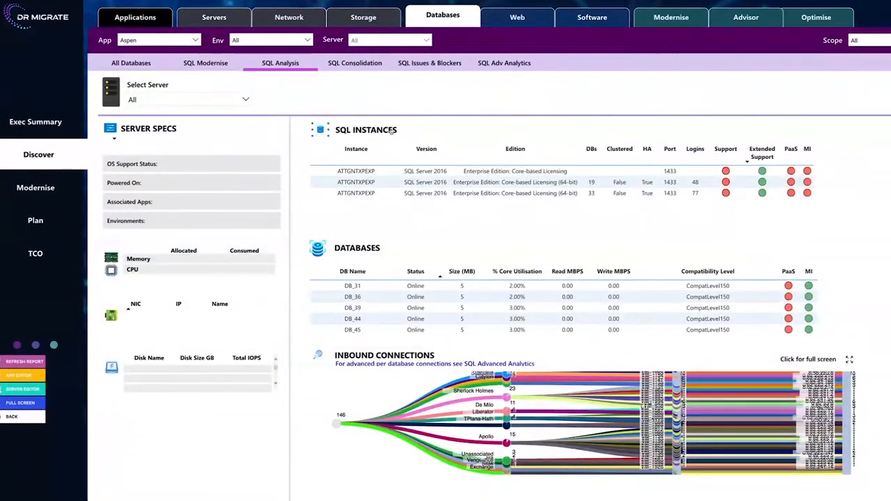
{"action": "left_click", "coordinate": [353, 62]}
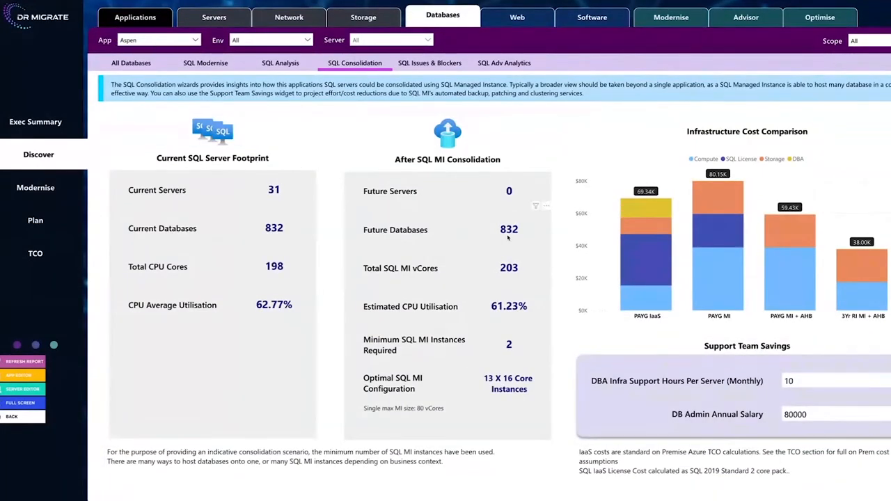
{"action": "mouse_move", "coordinate": [537, 317]}
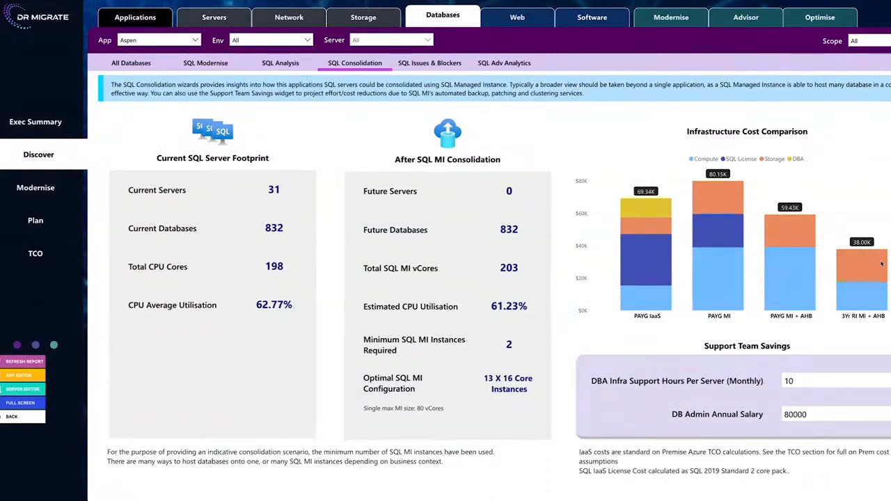
Show the By Software application stack scenarios and try Drill Down on Azure App Service.
{"action": "left_click", "coordinate": [671, 16]}
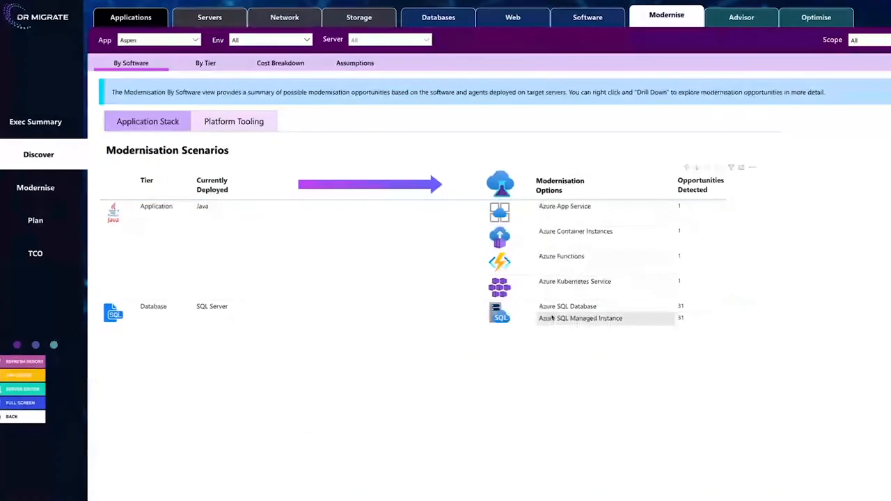
{"action": "mouse_move", "coordinate": [571, 348]}
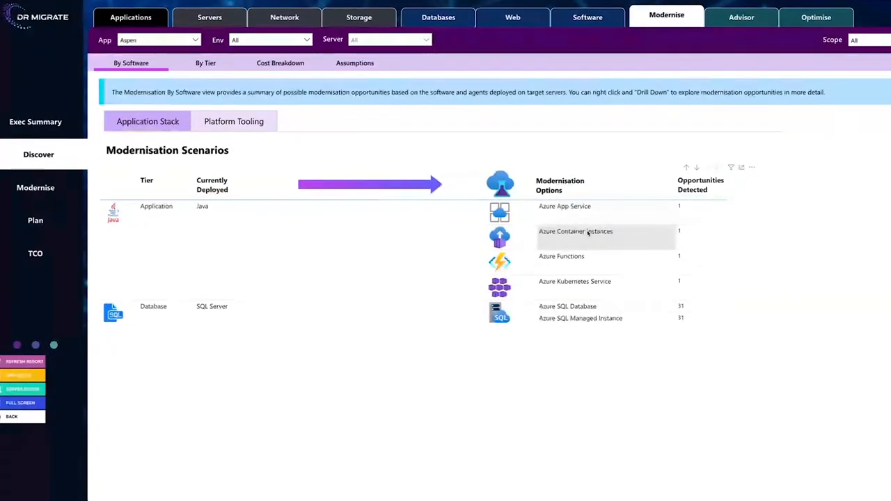
{"action": "mouse_move", "coordinate": [584, 257]}
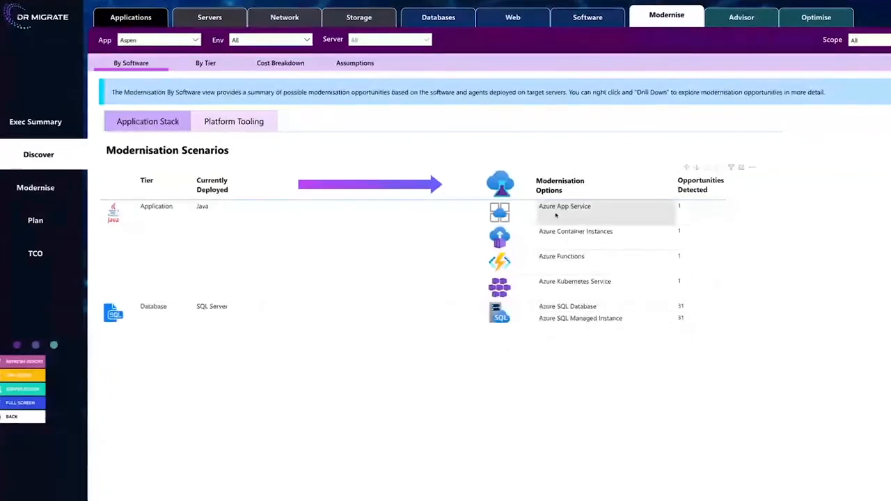
{"action": "right_click", "coordinate": [564, 206]}
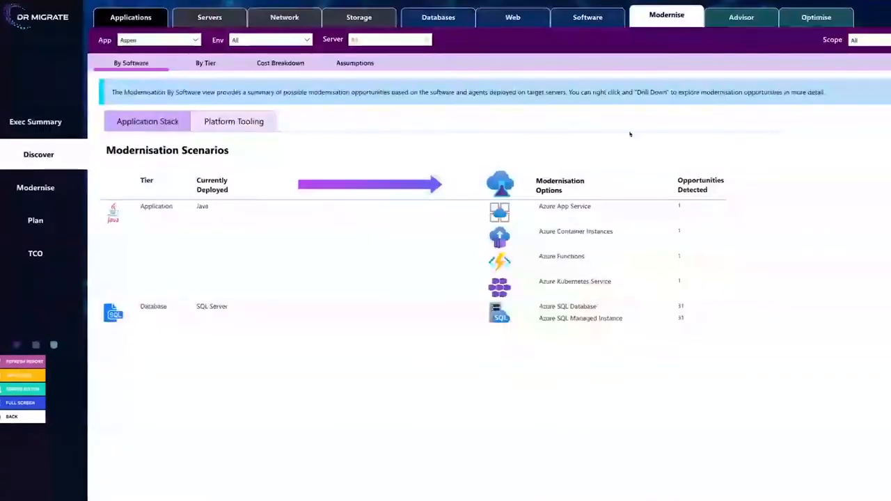
Show the Platform Tooling scenarios mapping Commvault to Azure Backup and Zabbix to Azure Monitor.
{"action": "left_click", "coordinate": [234, 122]}
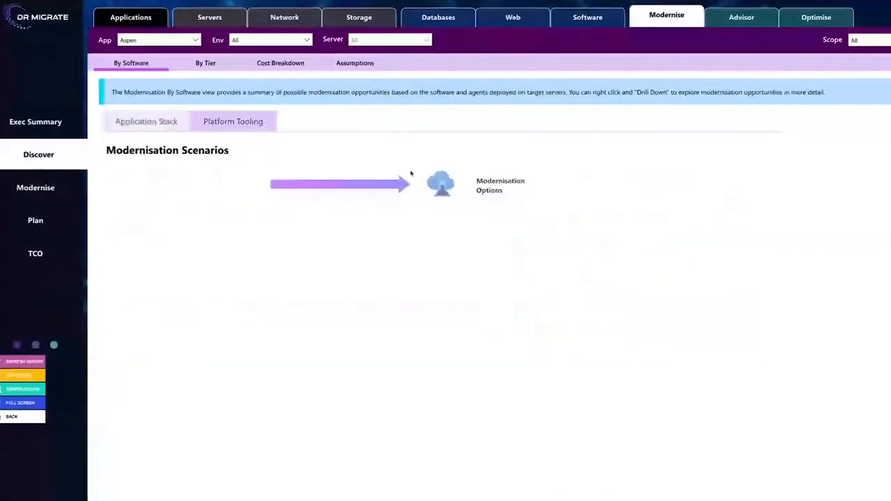
{"action": "left_click", "coordinate": [232, 121]}
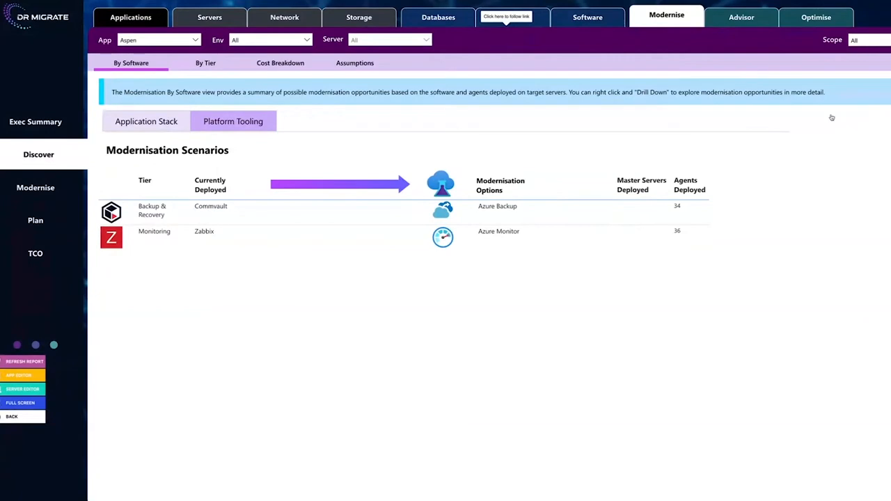
Review Migration Advisor insights and narrow related servers to VM_1124 with conditions to migrate.
{"action": "left_click", "coordinate": [741, 16]}
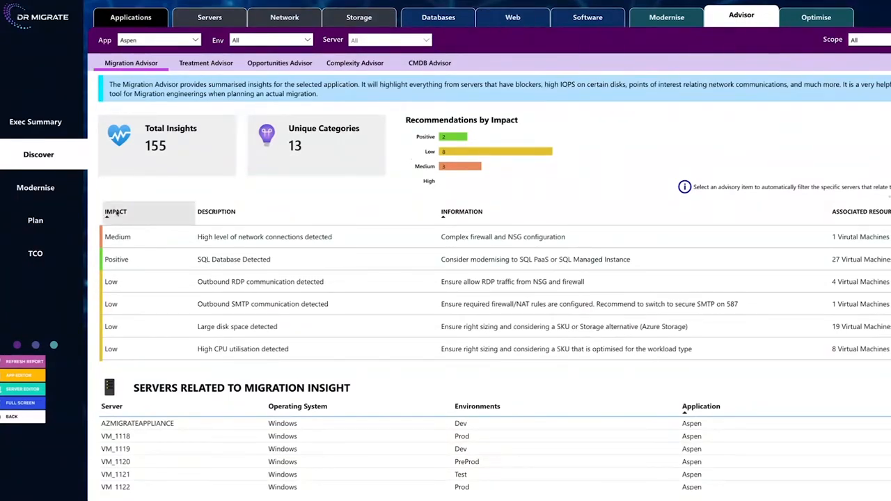
{"action": "left_click", "coordinate": [278, 237]}
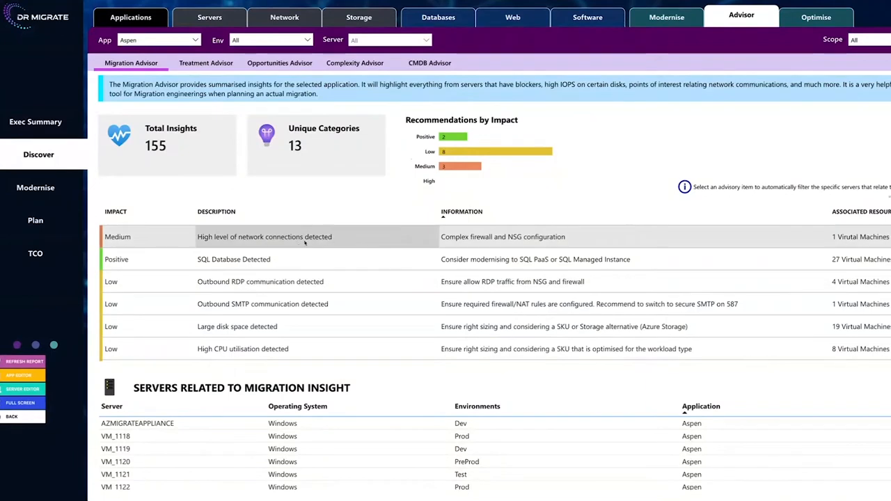
{"action": "mouse_move", "coordinate": [337, 242]}
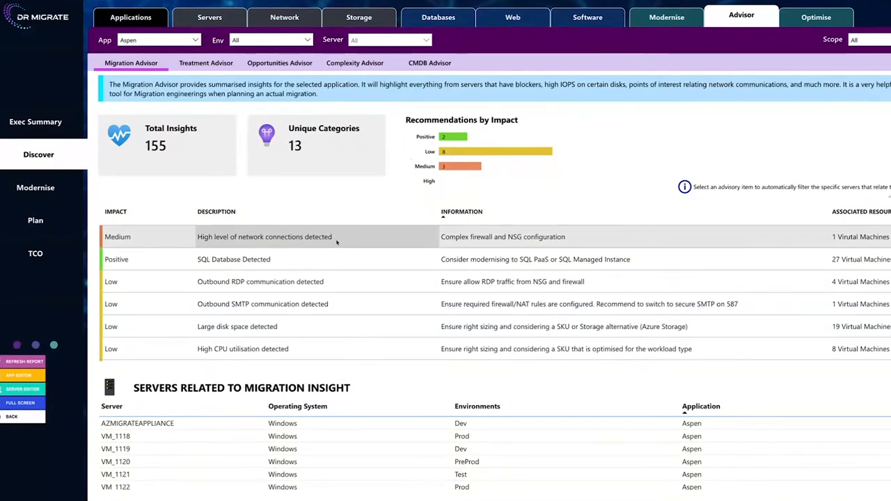
{"action": "mouse_move", "coordinate": [337, 242]}
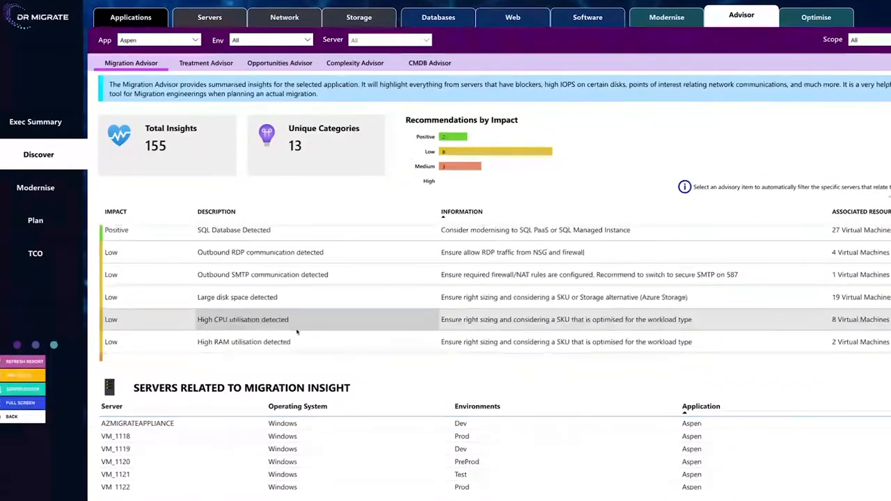
{"action": "scroll", "scroll_direction": "down", "scroll_amount": 3}
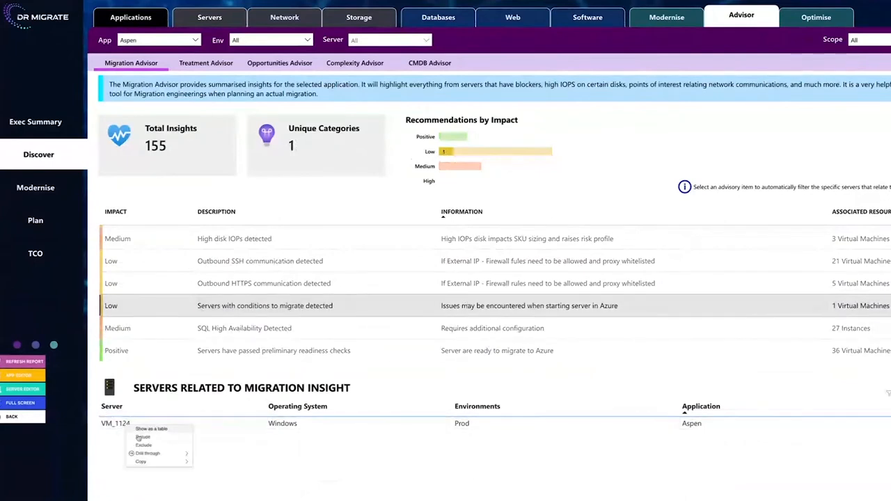
{"action": "left_click", "coordinate": [148, 454]}
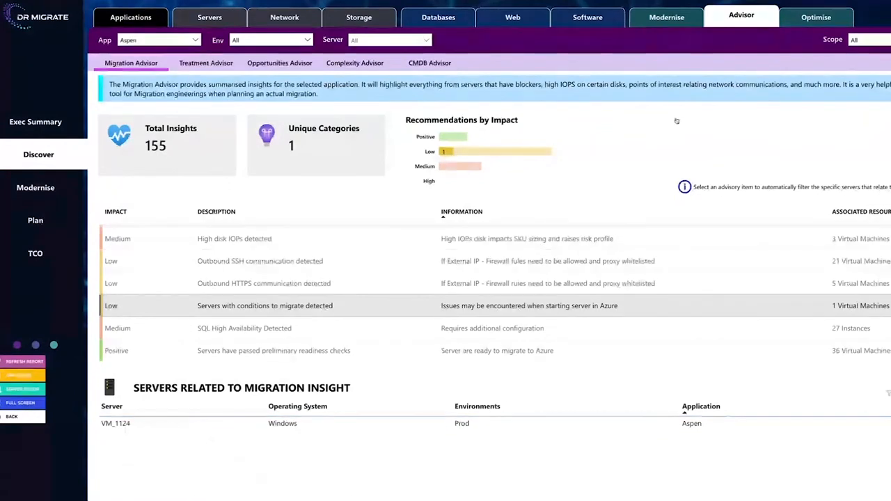
Show Aspen's Extra High Complexity rating with its complexity radar and breakdown table.
{"action": "left_click", "coordinate": [354, 62]}
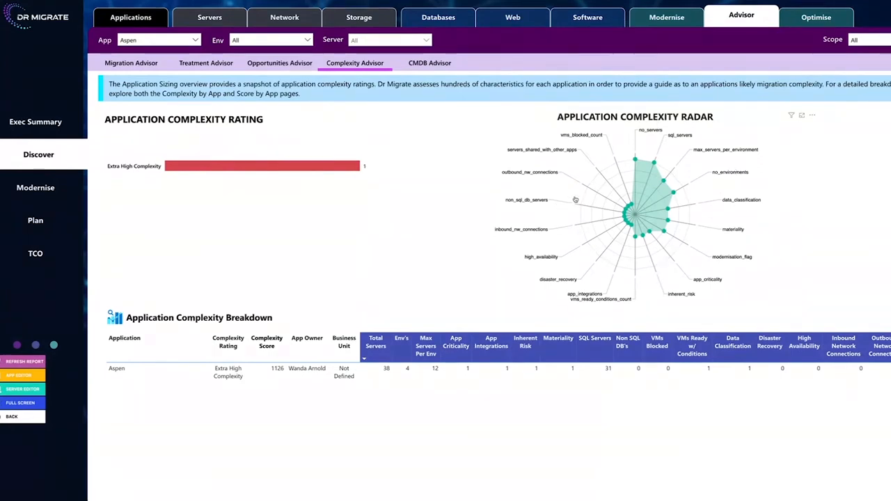
{"action": "mouse_move", "coordinate": [675, 213]}
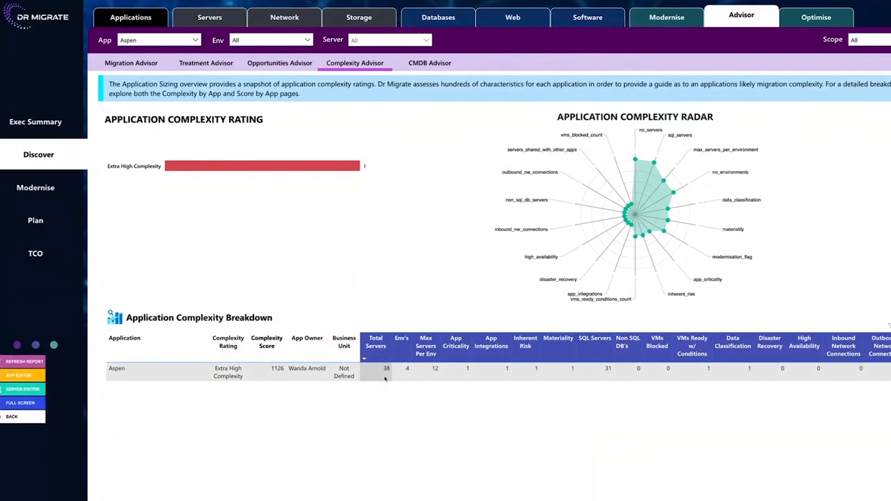
{"action": "mouse_move", "coordinate": [713, 326]}
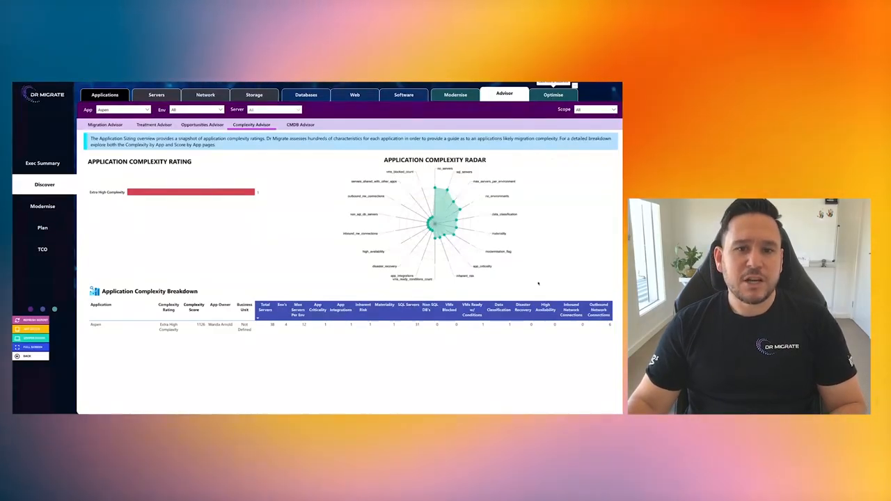
{"action": "left_click", "coordinate": [554, 95]}
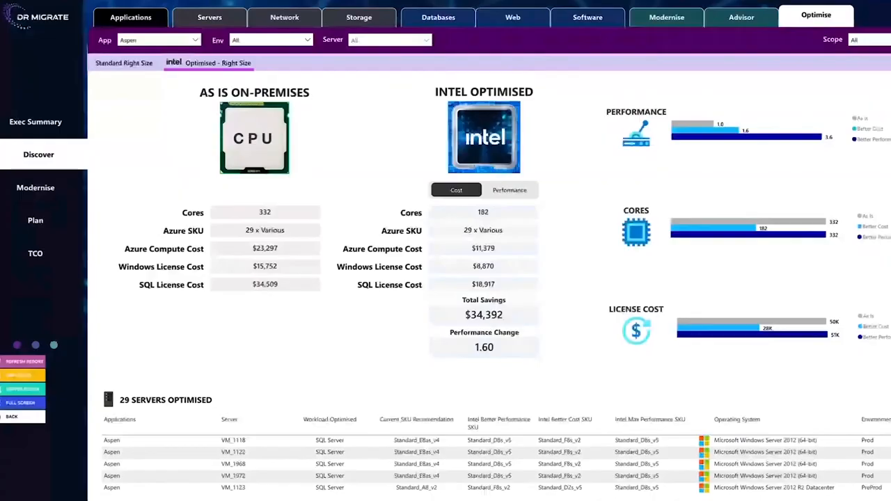
{"action": "mouse_move", "coordinate": [513, 17]}
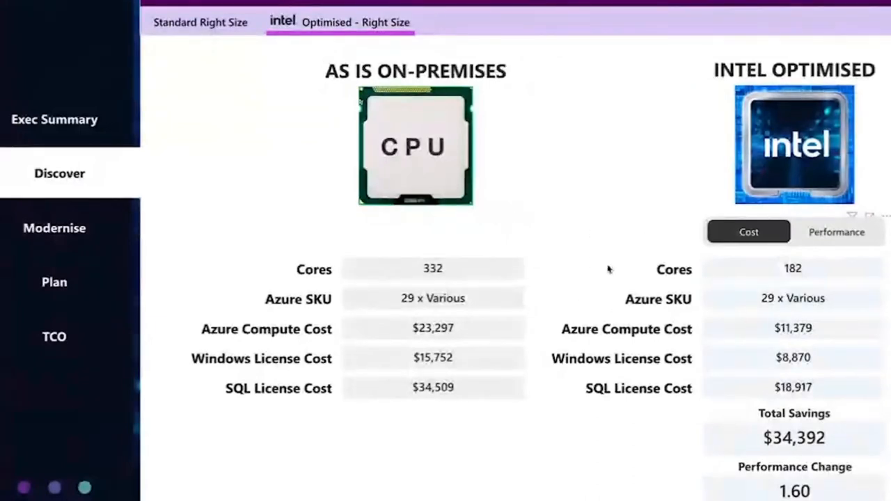
{"action": "mouse_move", "coordinate": [536, 148]}
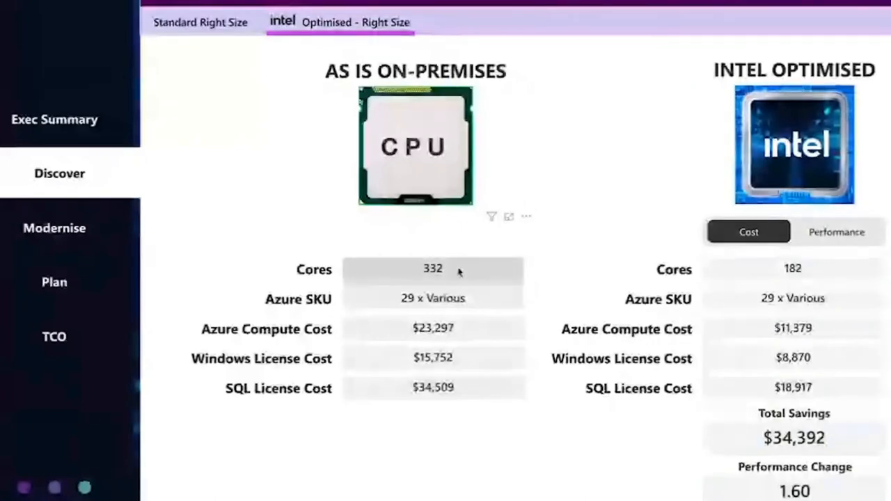
{"action": "mouse_move", "coordinate": [429, 341]}
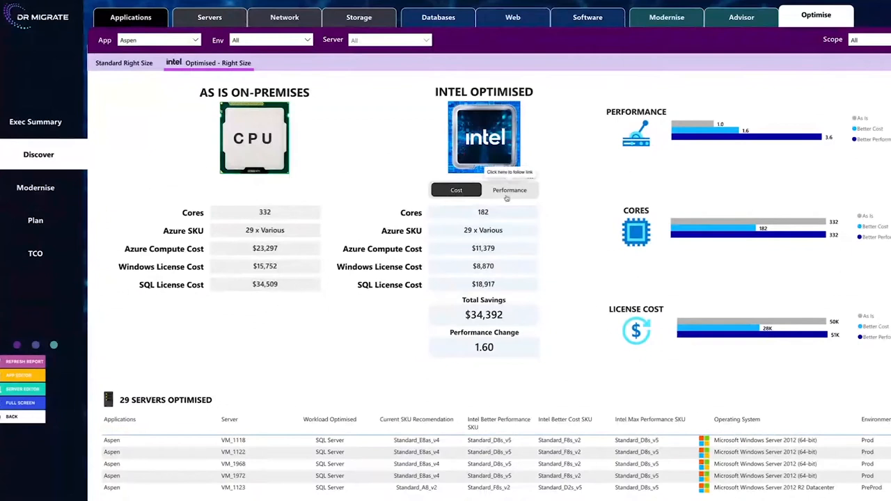
{"action": "left_click", "coordinate": [457, 190]}
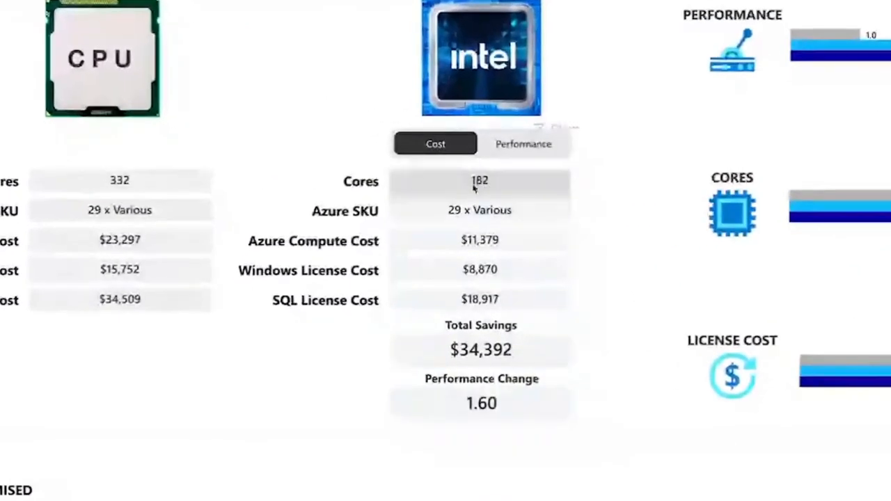
{"action": "mouse_move", "coordinate": [496, 373]}
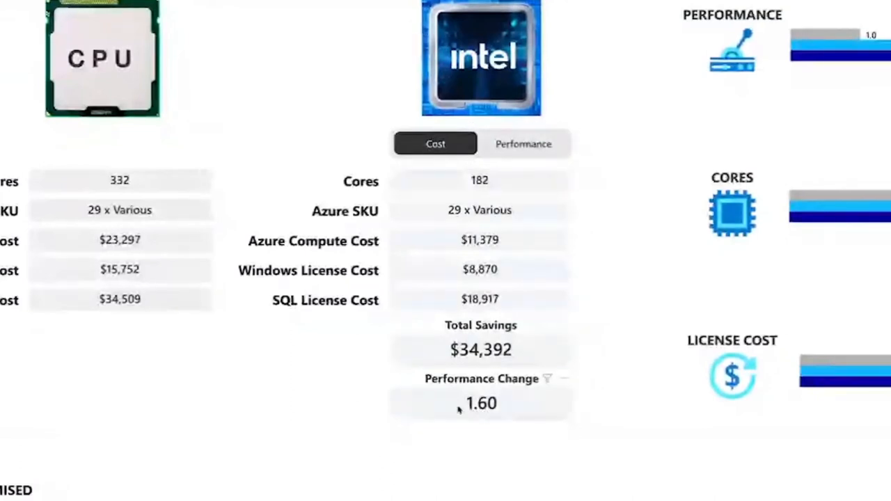
{"action": "mouse_move", "coordinate": [488, 415]}
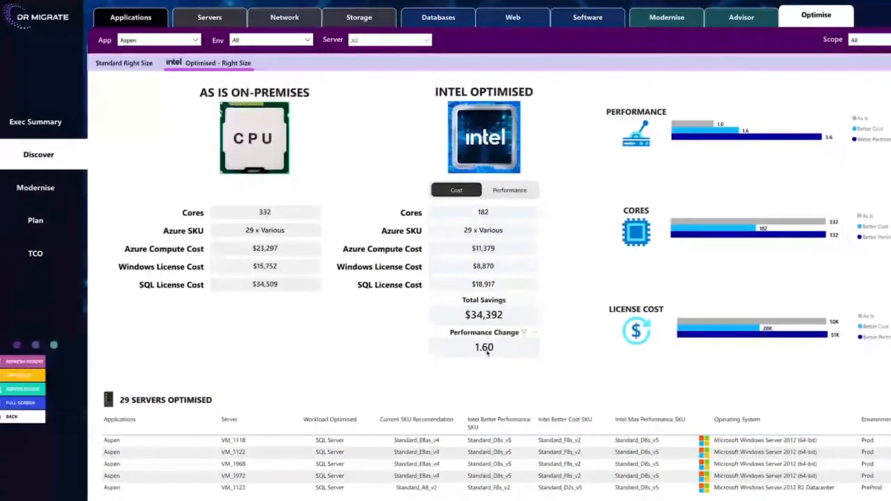
Show the Applications manager listing 57 apps, 50 in scope and 5 out of scope.
{"action": "left_click", "coordinate": [510, 190]}
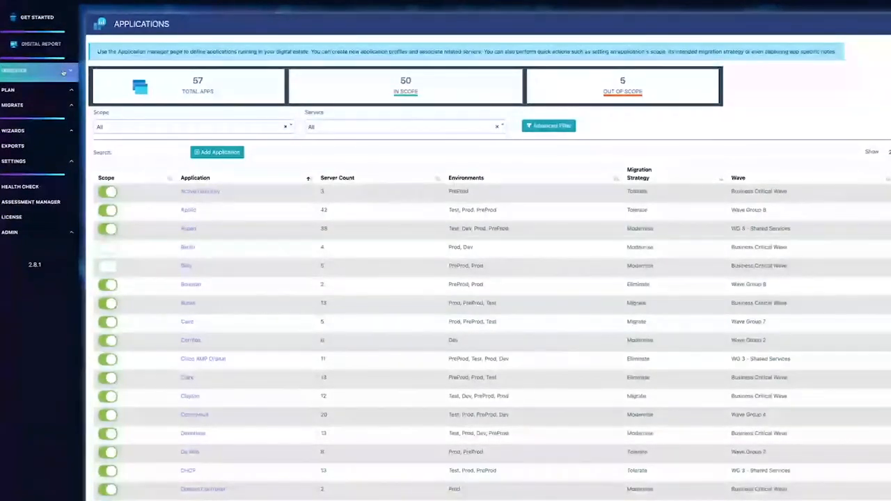
Expand Discover and review Apollo's environments and servers in the Application Quick Editor.
{"action": "left_click", "coordinate": [13, 69]}
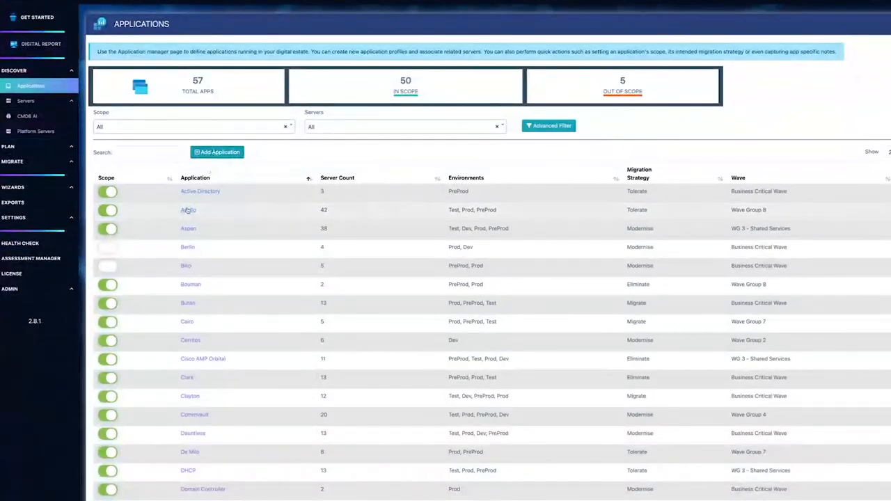
{"action": "left_click", "coordinate": [188, 209]}
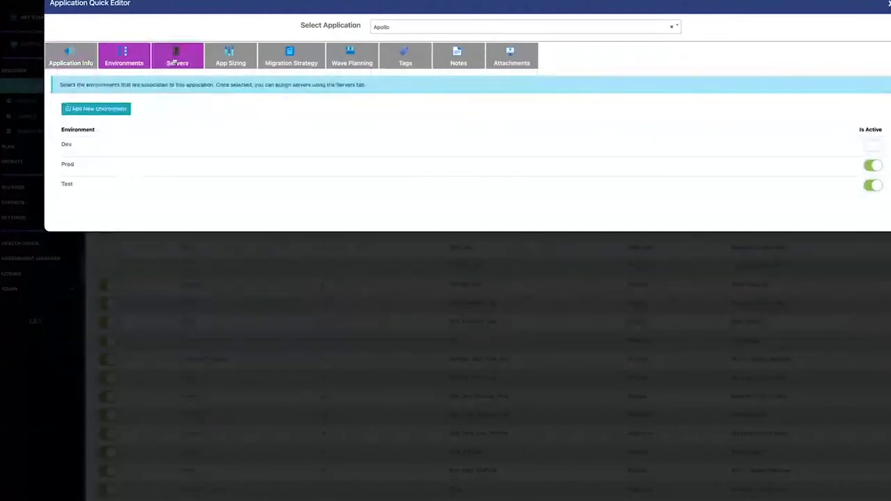
{"action": "left_click", "coordinate": [177, 55]}
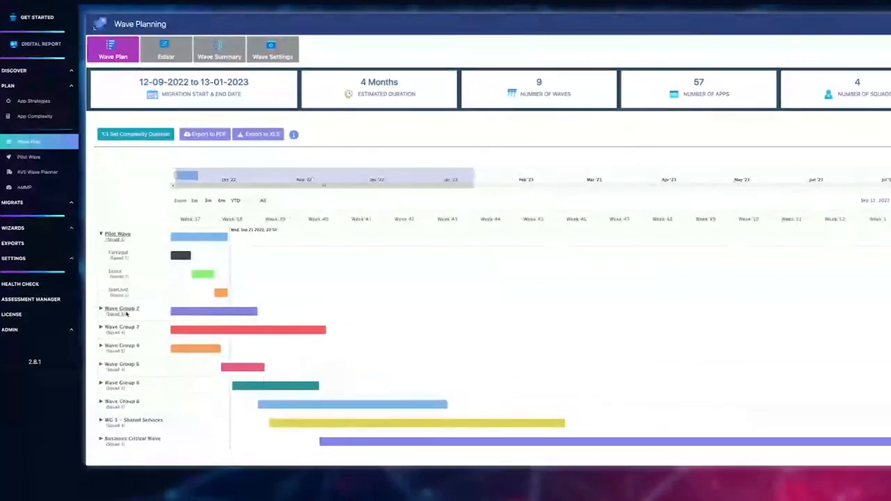
{"action": "left_click", "coordinate": [101, 309]}
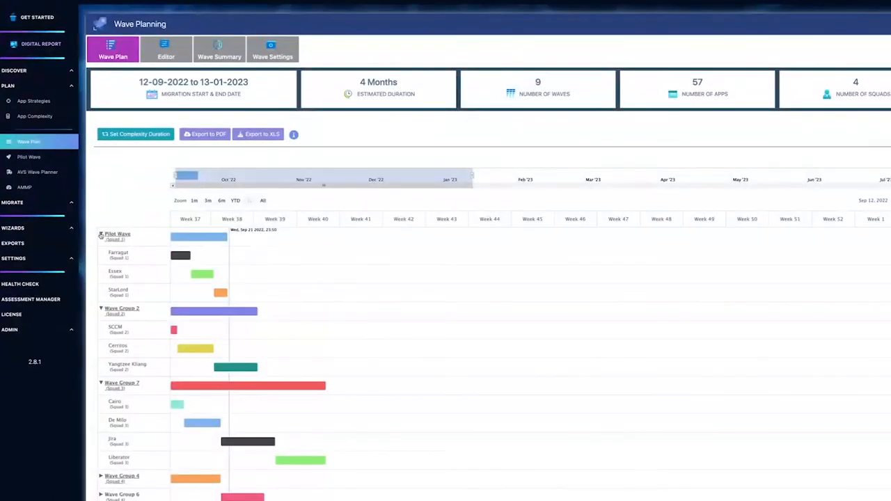
{"action": "left_click", "coordinate": [100, 236]}
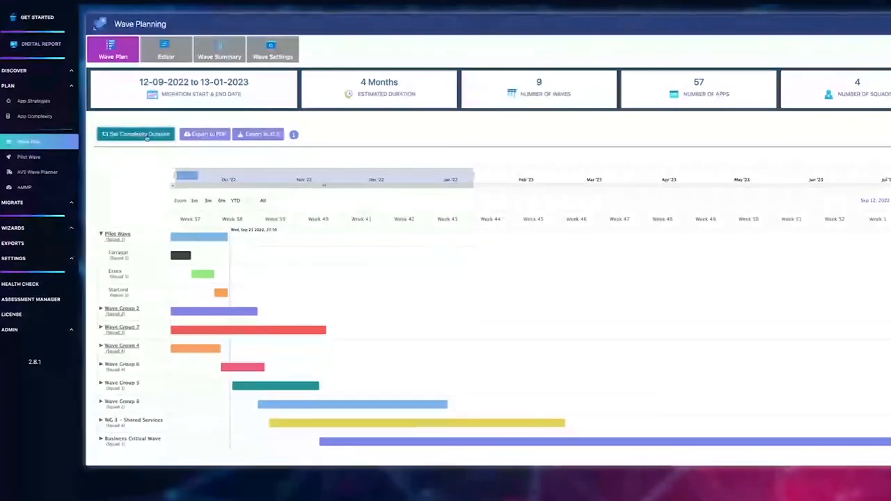
Check the hours-by-complexity duration settings and close them unchanged.
{"action": "left_click", "coordinate": [137, 134]}
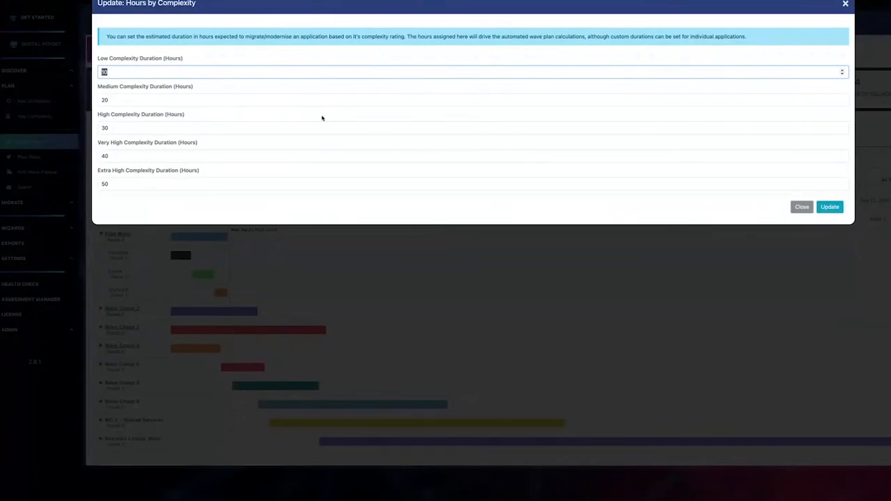
{"action": "left_click", "coordinate": [803, 206]}
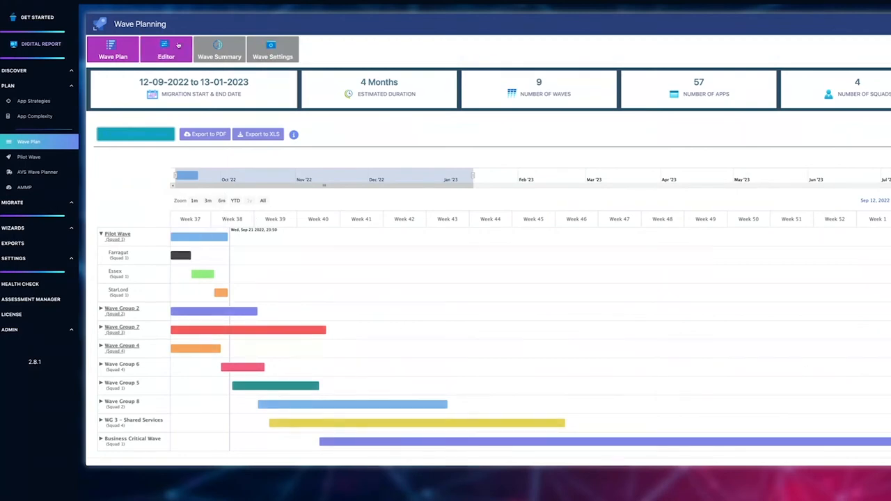
Move Wave Group 7 ahead of Wave Group 2 in the wave editor and bring up the Program Tracker.
{"action": "left_click", "coordinate": [166, 49]}
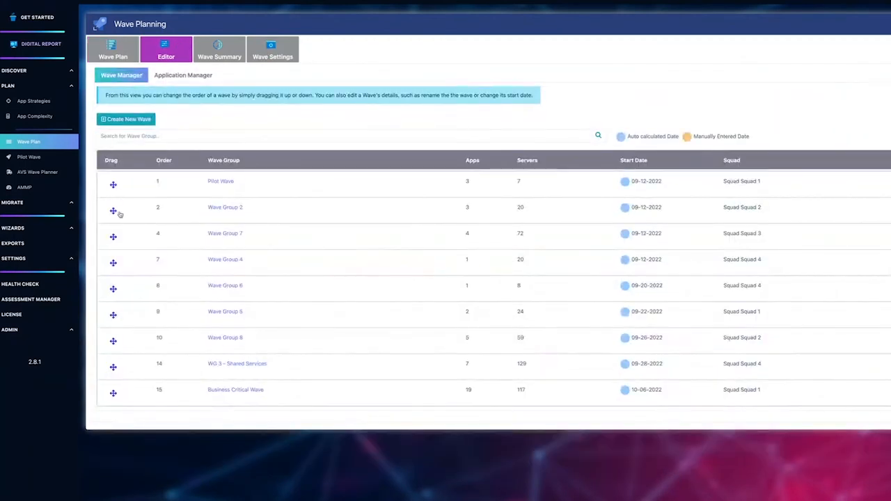
{"action": "left_click_drag", "start_coordinate": [113, 206], "coordinate": [113, 260]}
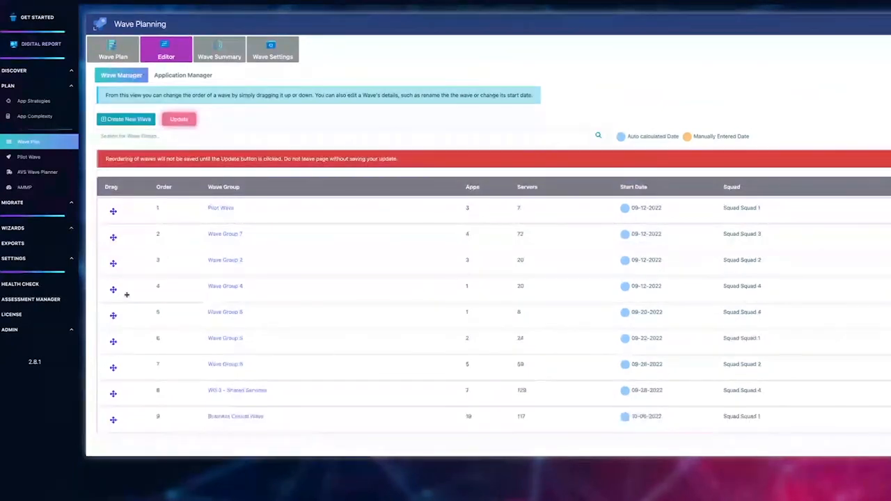
{"action": "left_click", "coordinate": [225, 285]}
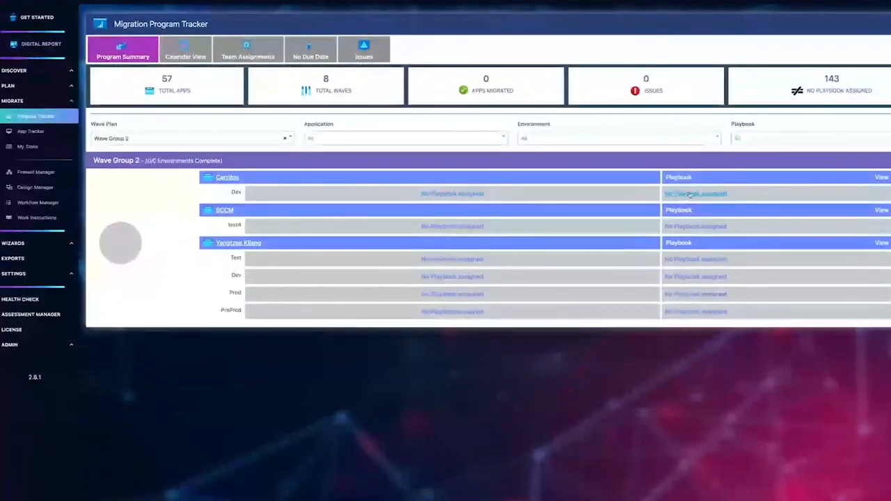
Show the Pilot Wave tracker and Helios's Rapid Migration workflow at 75% progress.
{"action": "left_click", "coordinate": [188, 138]}
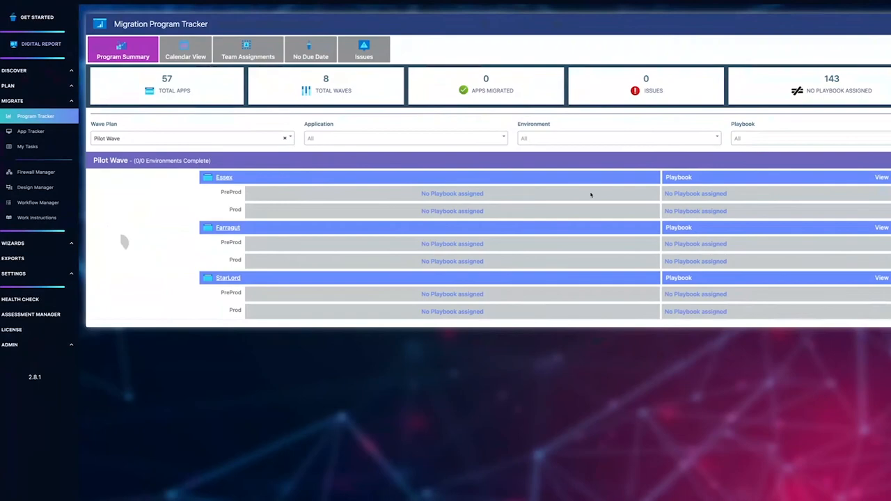
{"action": "left_click", "coordinate": [192, 138]}
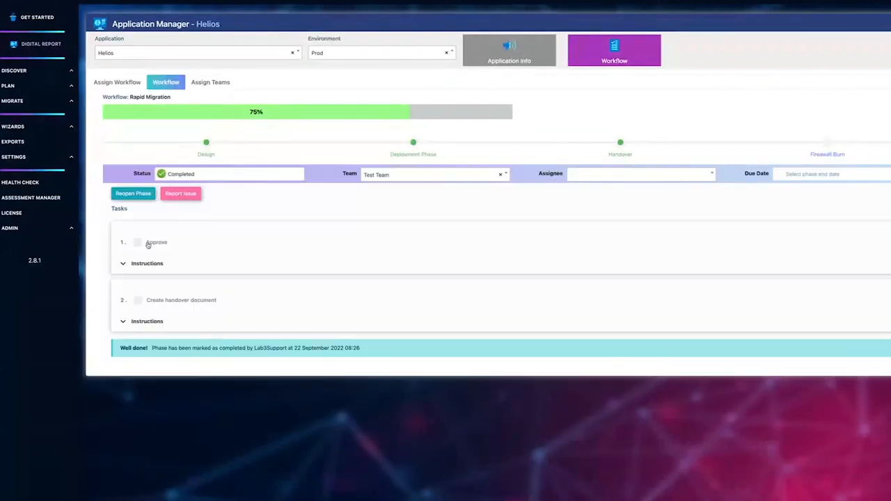
{"action": "mouse_move", "coordinate": [379, 309]}
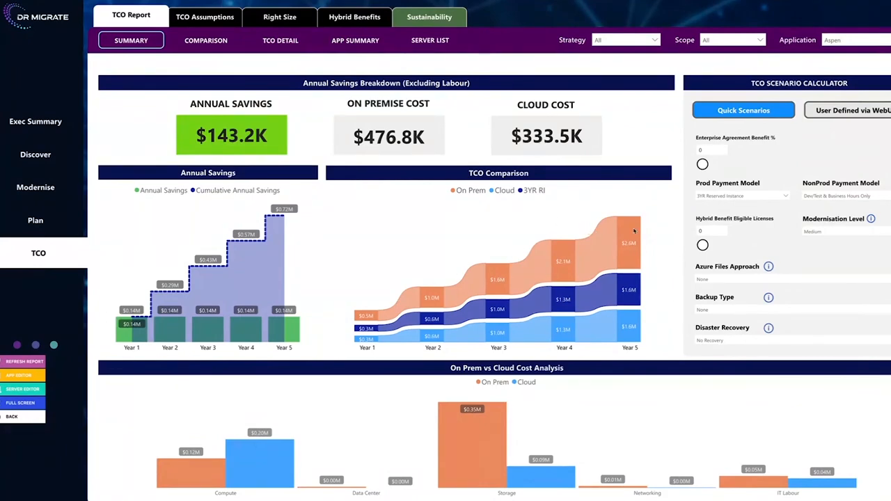
View the as-sized versus right-sized monthly Azure cost chart, then return to Exec Summary.
{"action": "left_click", "coordinate": [207, 39]}
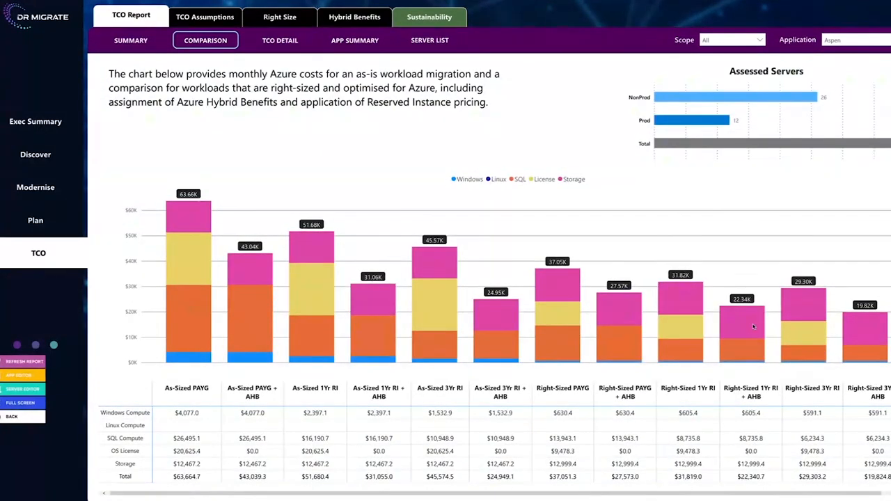
{"action": "mouse_move", "coordinate": [709, 340]}
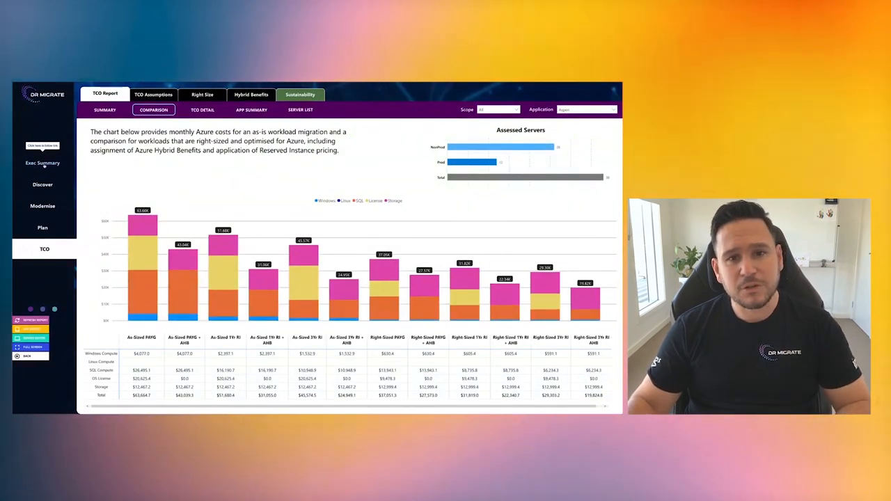
{"action": "left_click", "coordinate": [42, 163]}
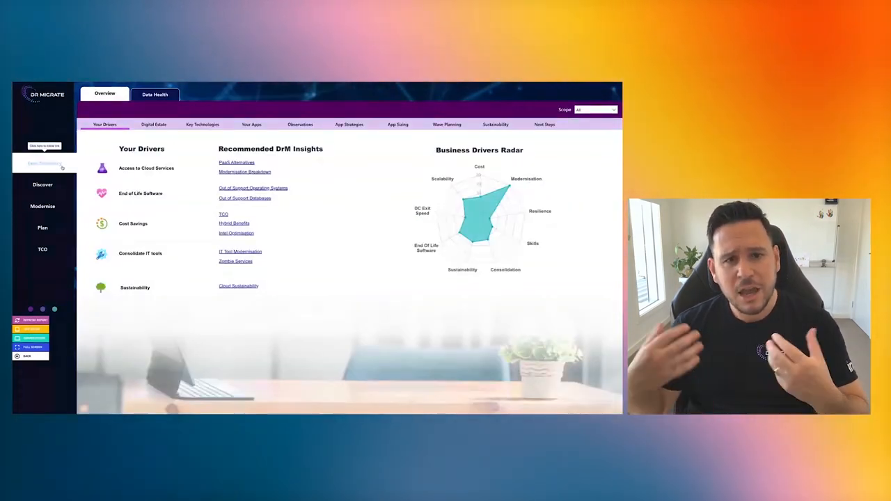